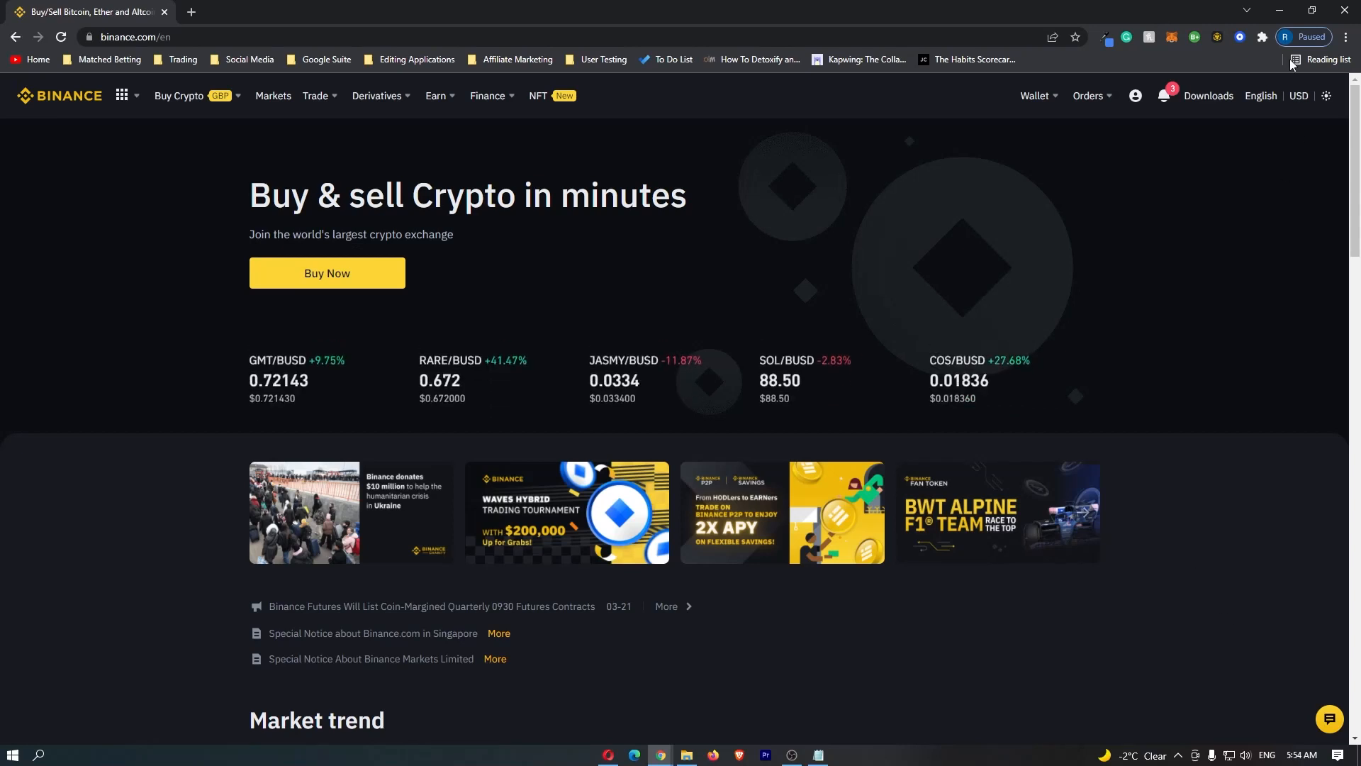
- Show the Fiat and Spot wallet from the Wallet menu and scroll the Crypto Balance table to the ETH row
left_click(1239, 37)
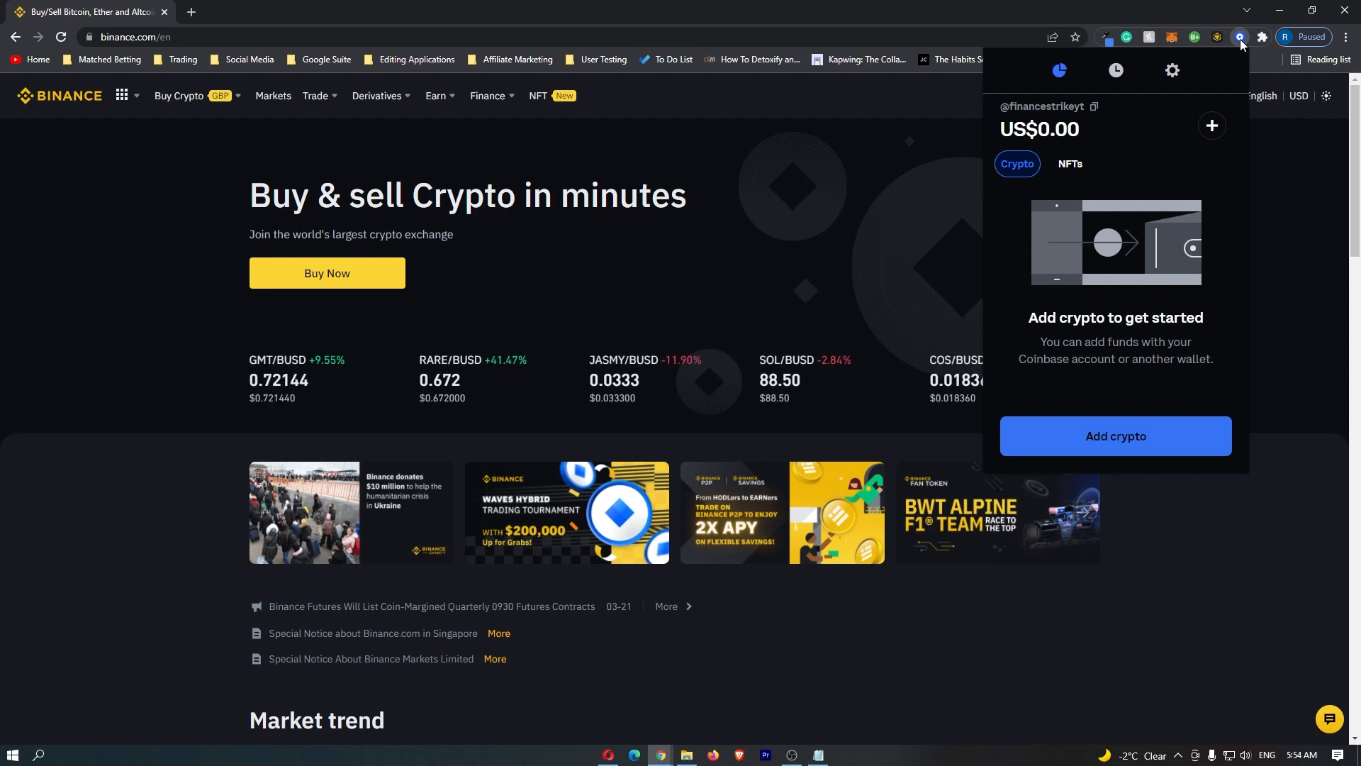
mouse_move(715, 143)
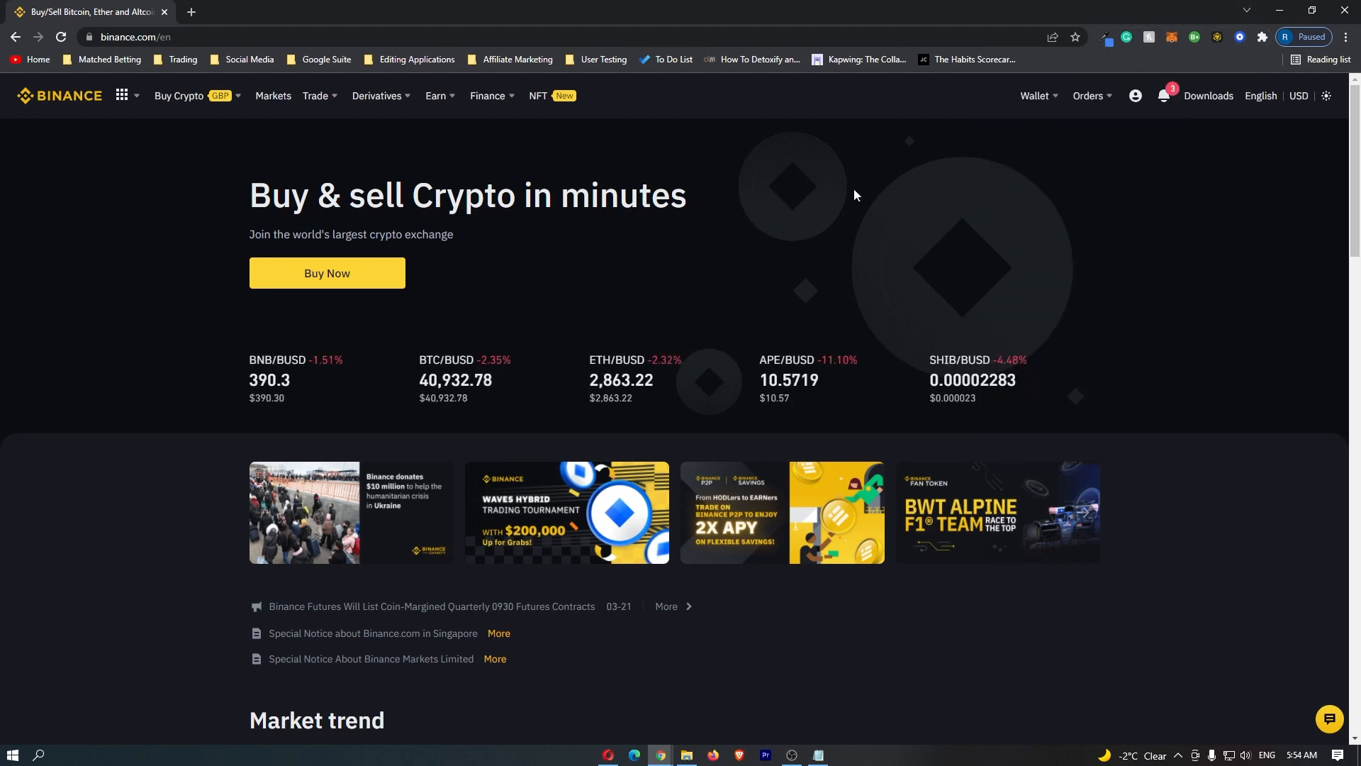
mouse_move(854, 195)
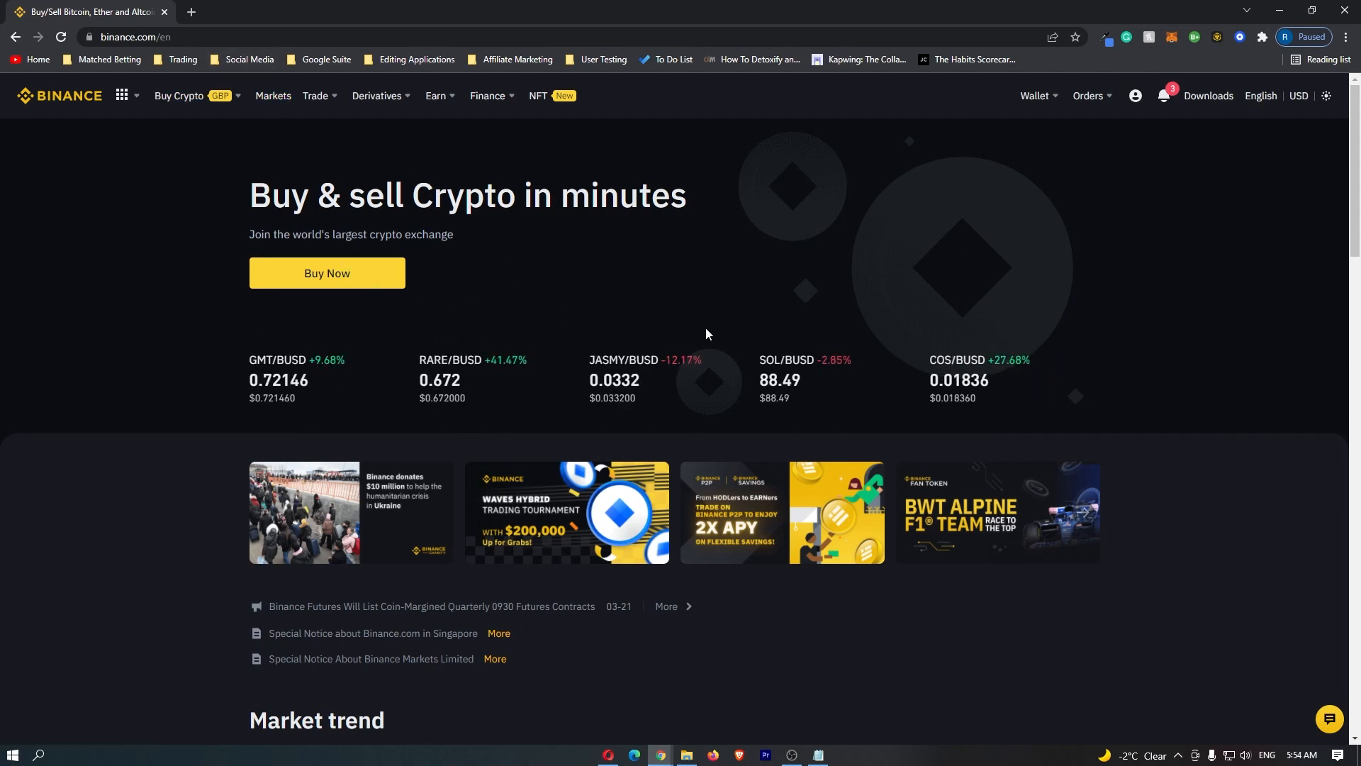
left_click(1033, 95)
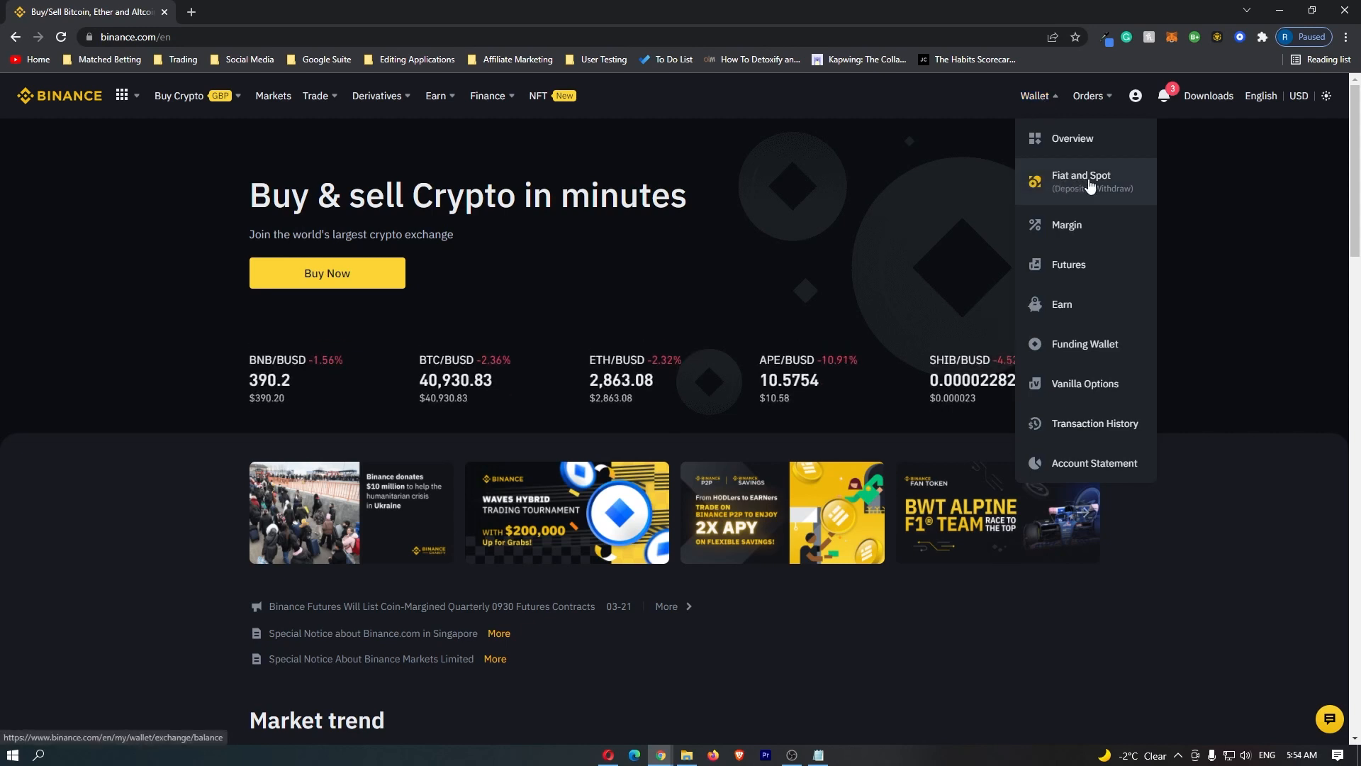
left_click(1081, 180)
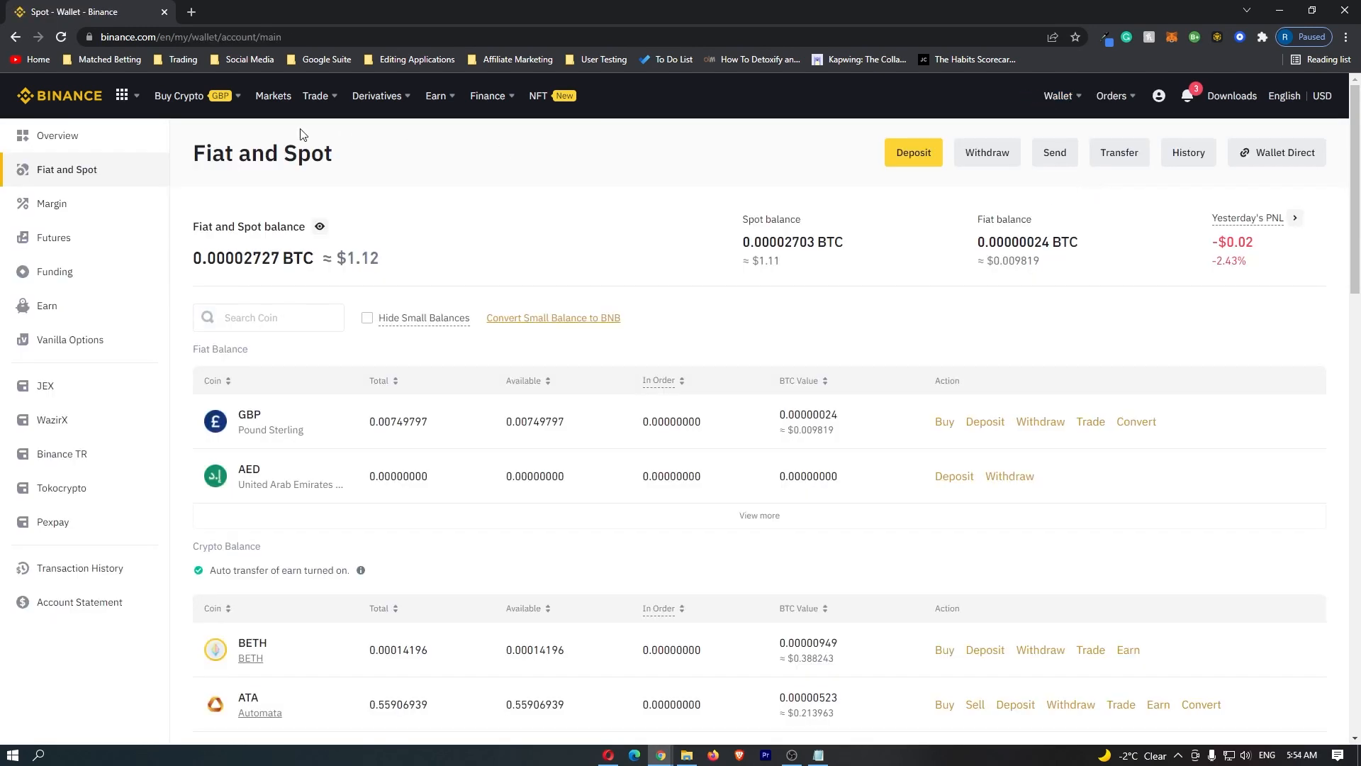
mouse_move(246, 169)
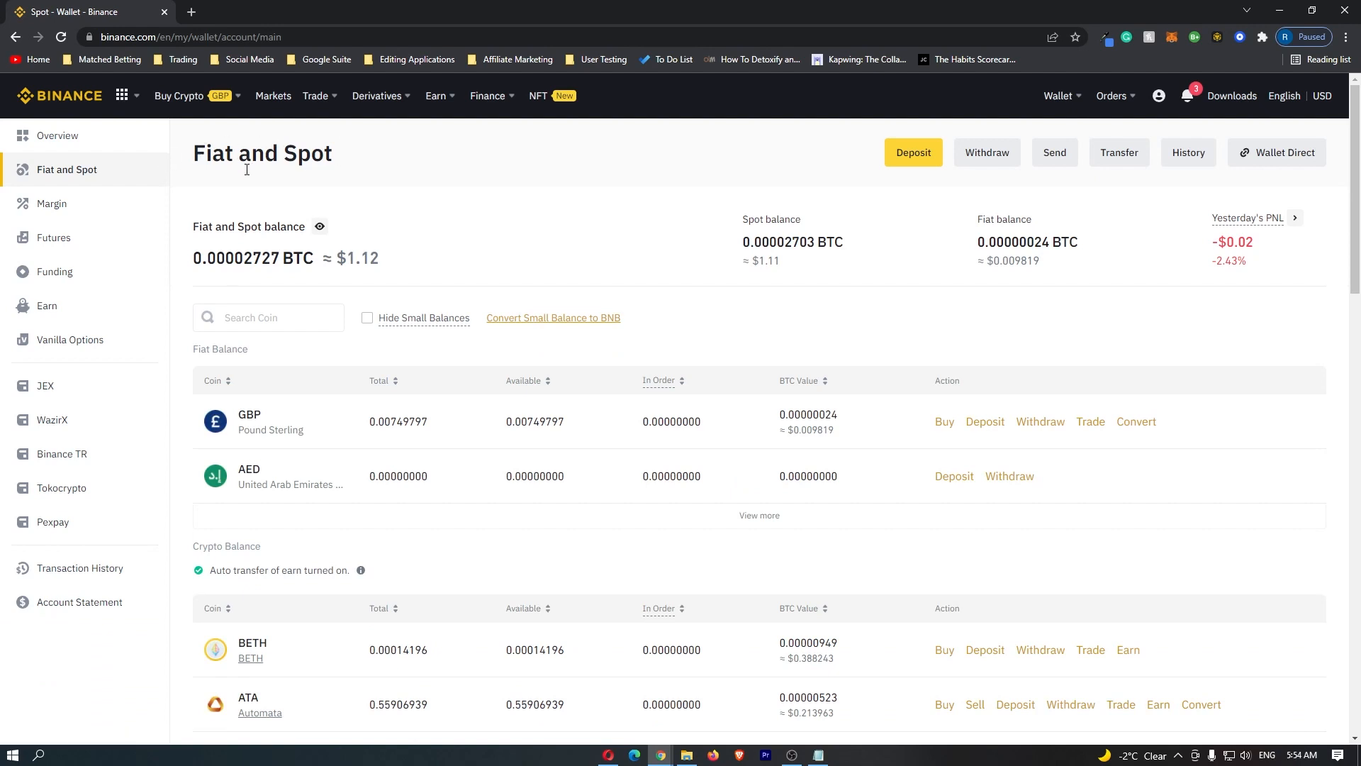
scroll("down", 3)
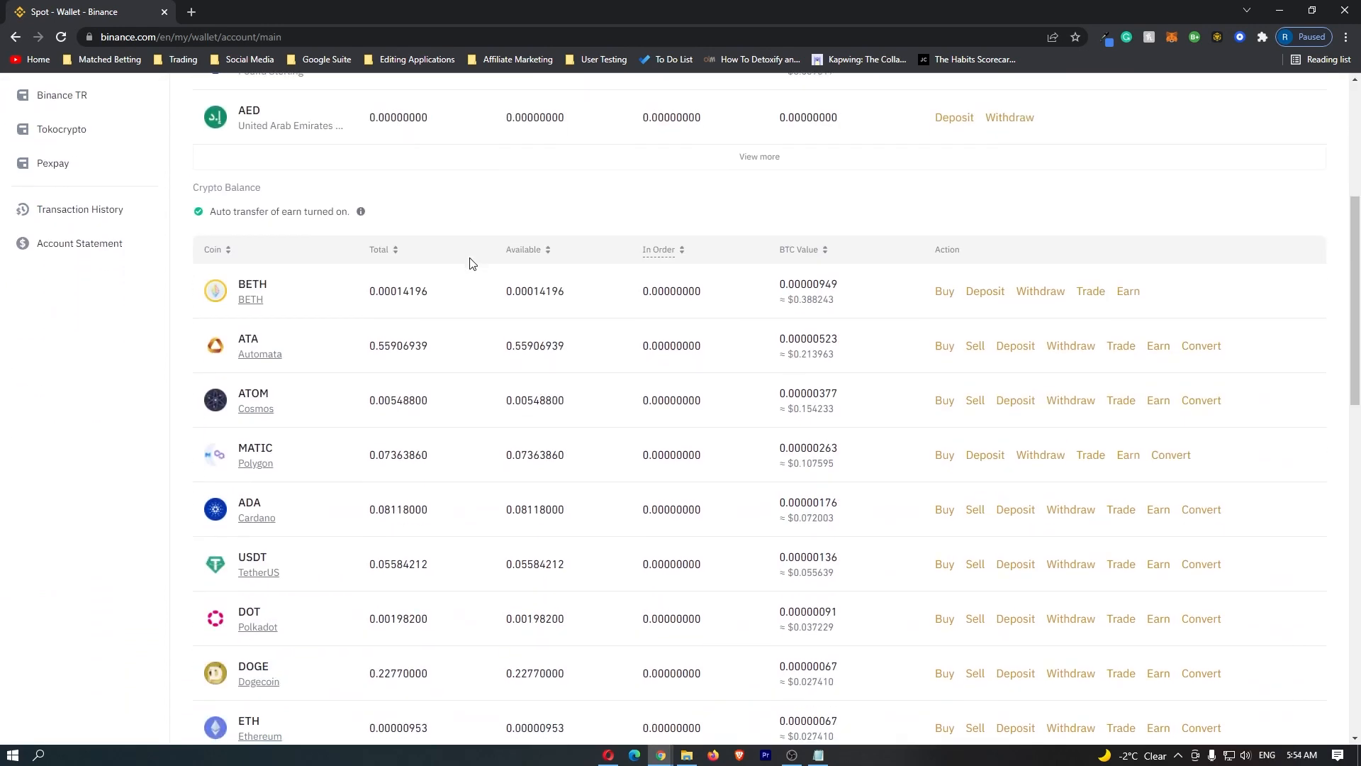
scroll("down", 3)
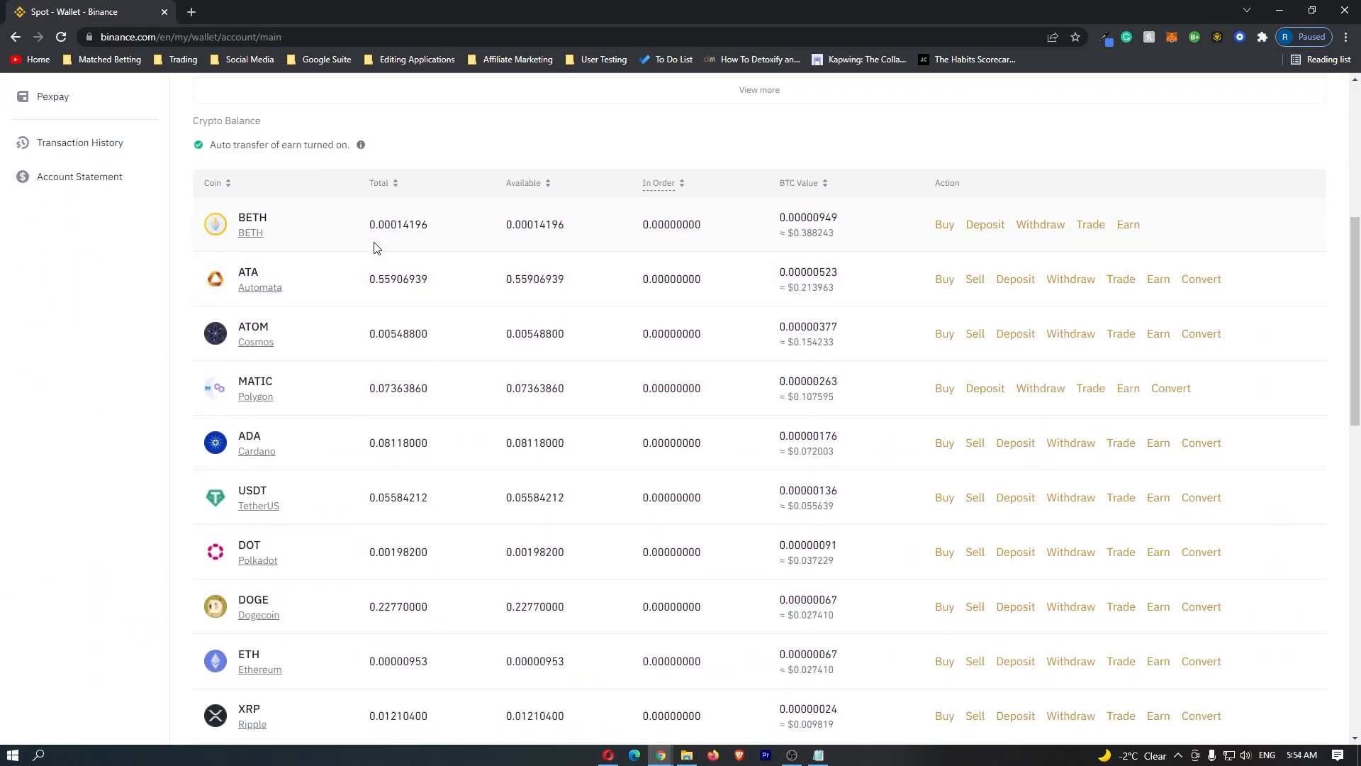
scroll("down", 3)
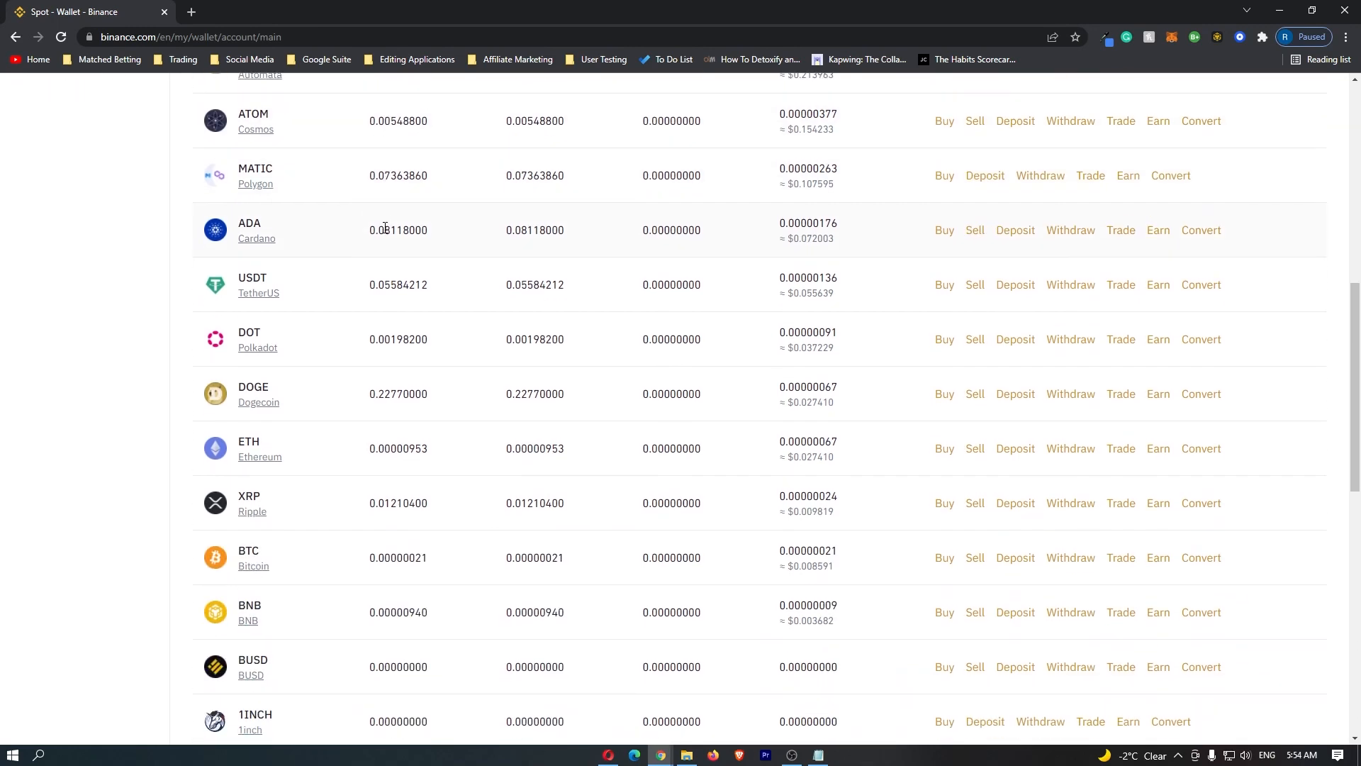
scroll("down", 3)
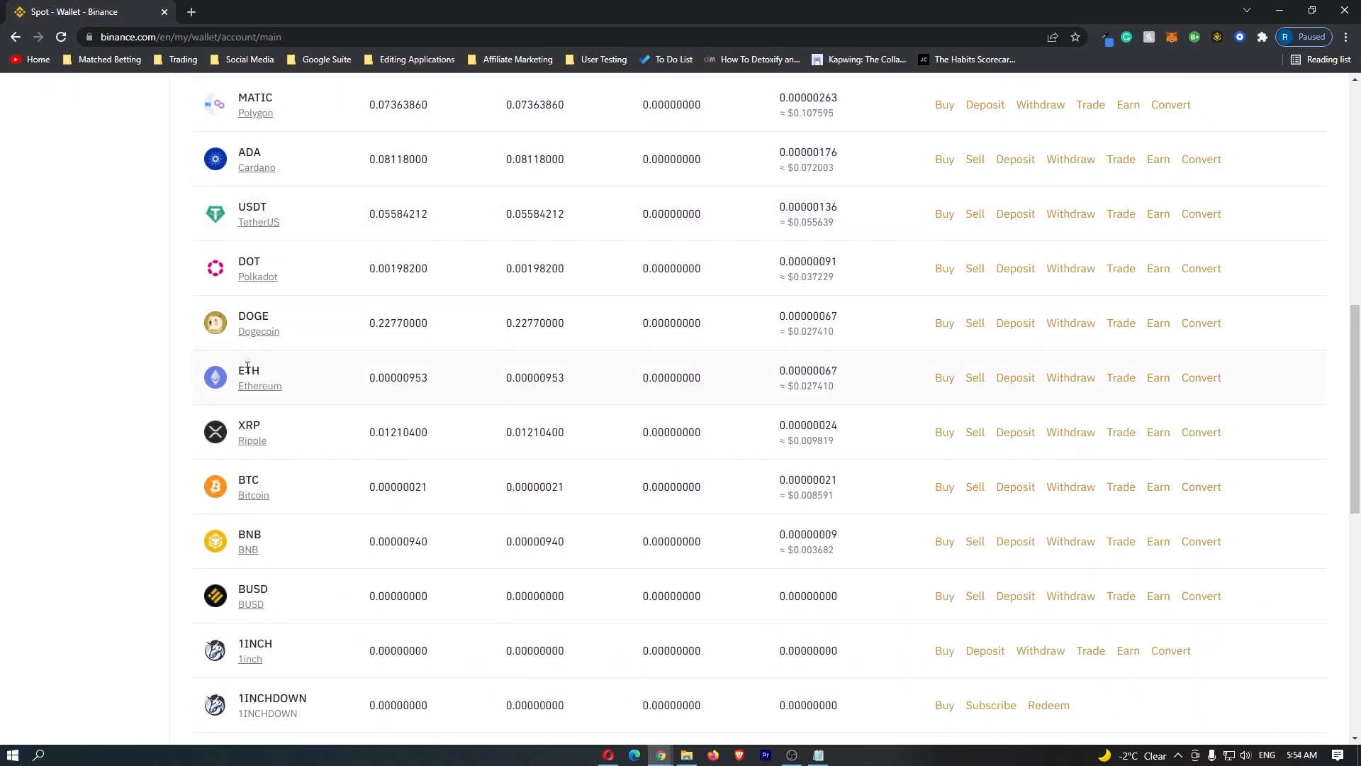
mouse_move(279, 380)
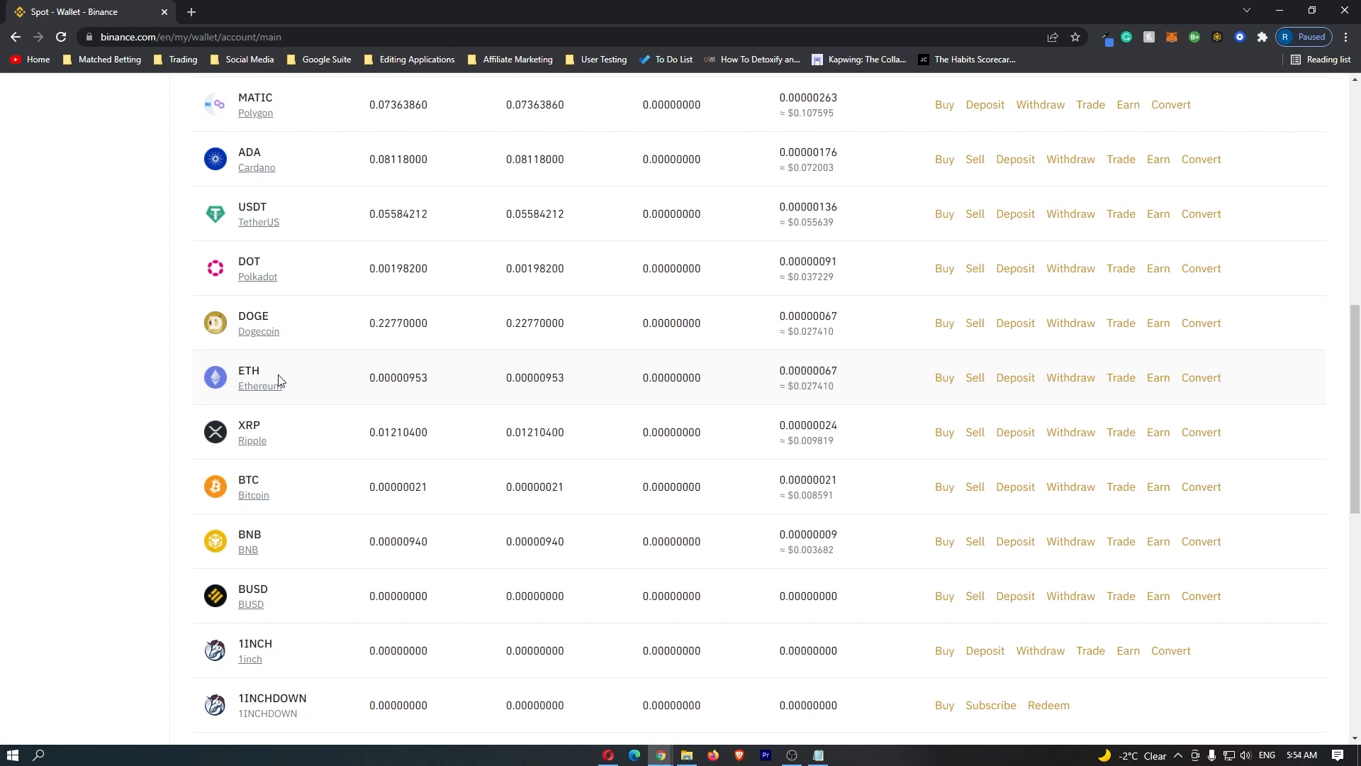
mouse_move(1015, 377)
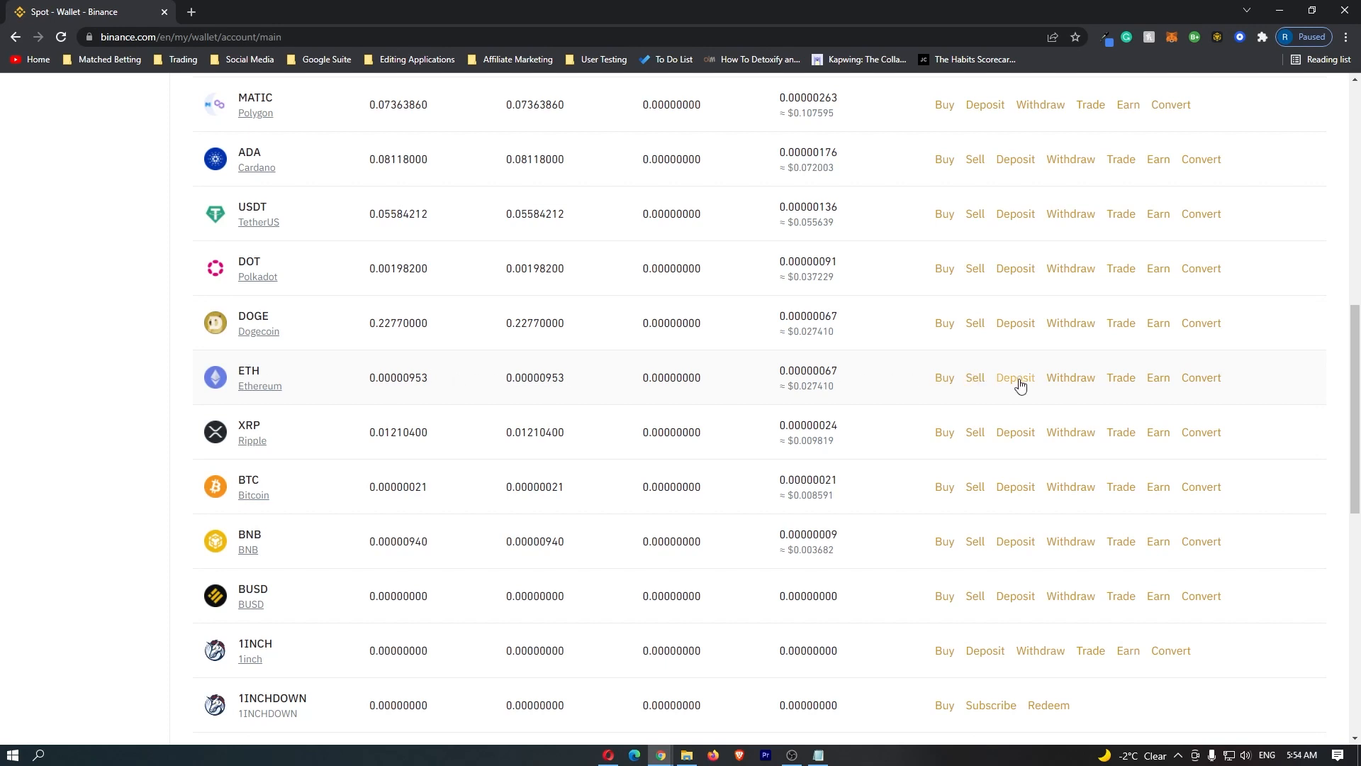
- Start an ETH withdrawal from its row, landing on the Withdraw Crypto page with ETH selected
left_click(1069, 377)
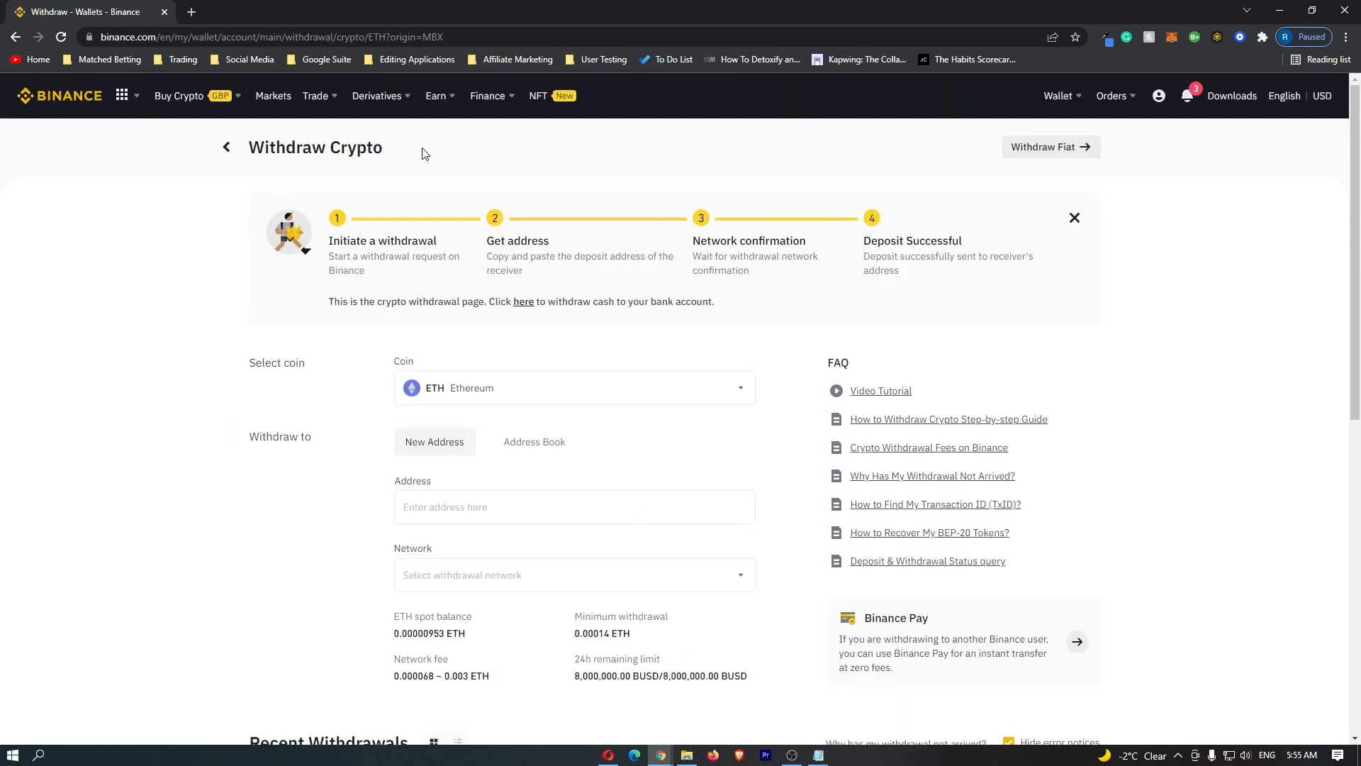
double_click(315, 146)
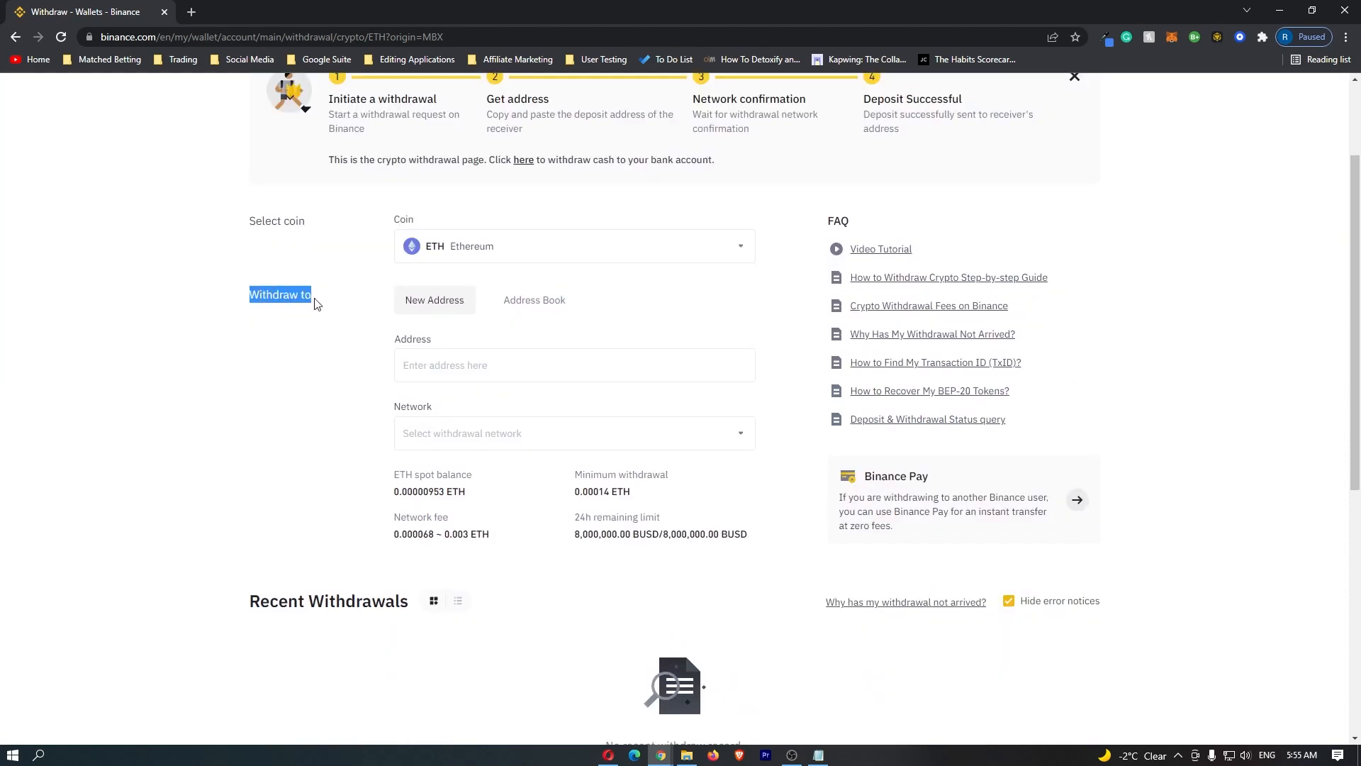
left_click(574, 365)
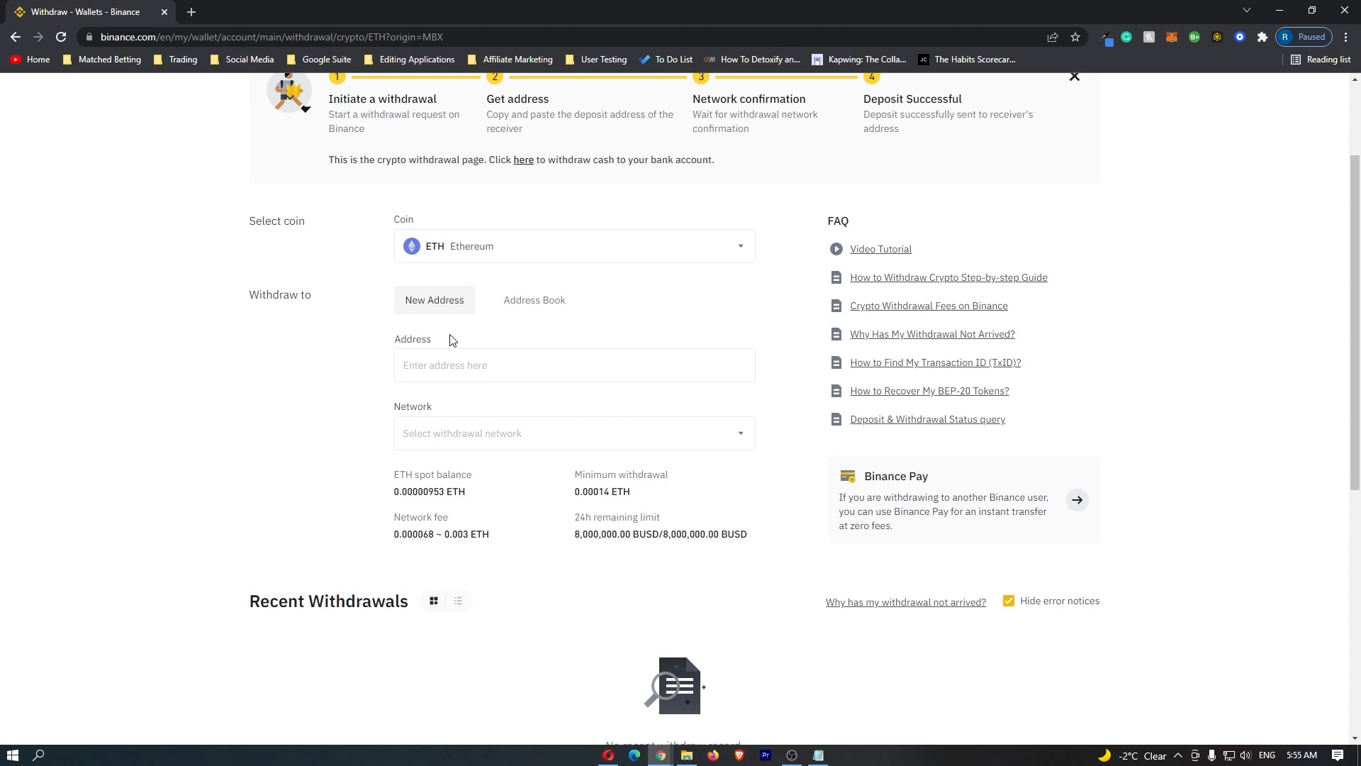
mouse_move(1255, 44)
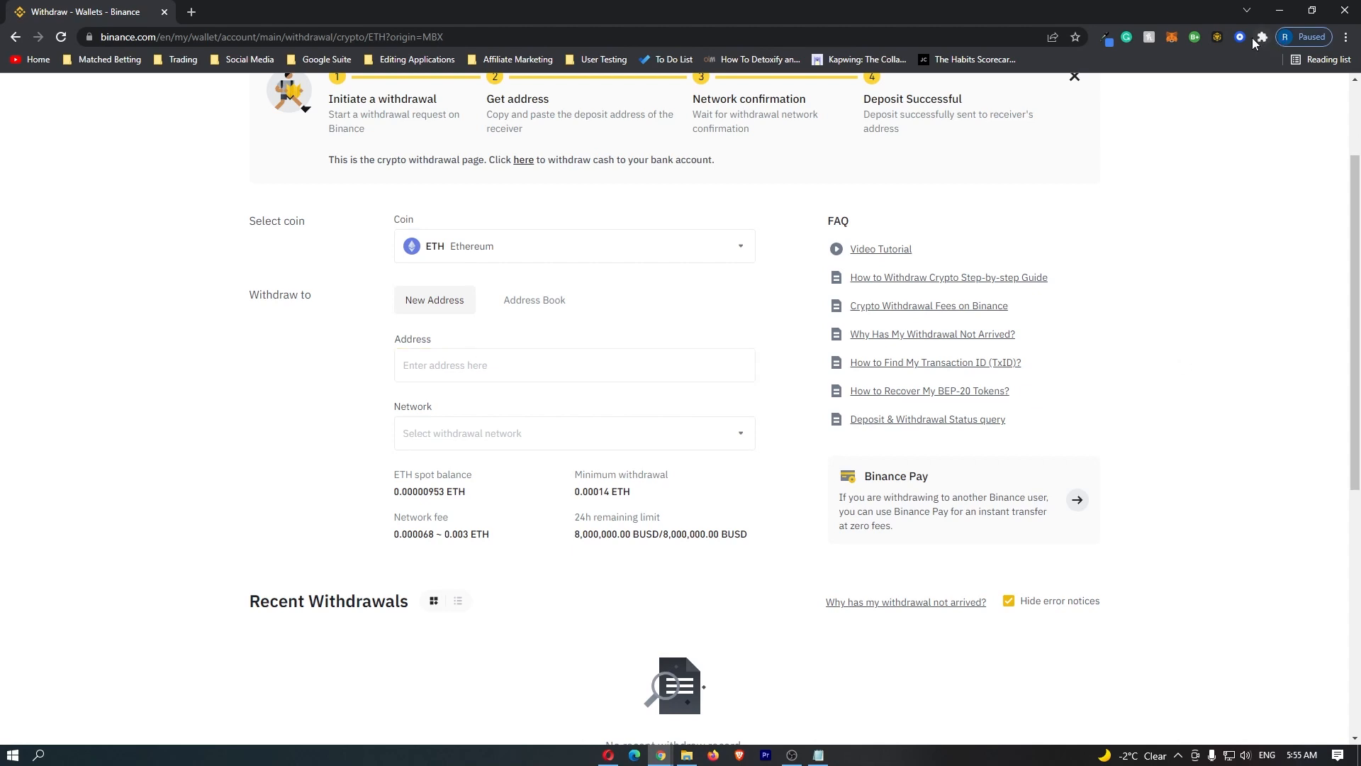
- Copy the Ethereum receiving address from Coinbase Wallet's Receive screen and focus Binance's Address field
left_click(1239, 37)
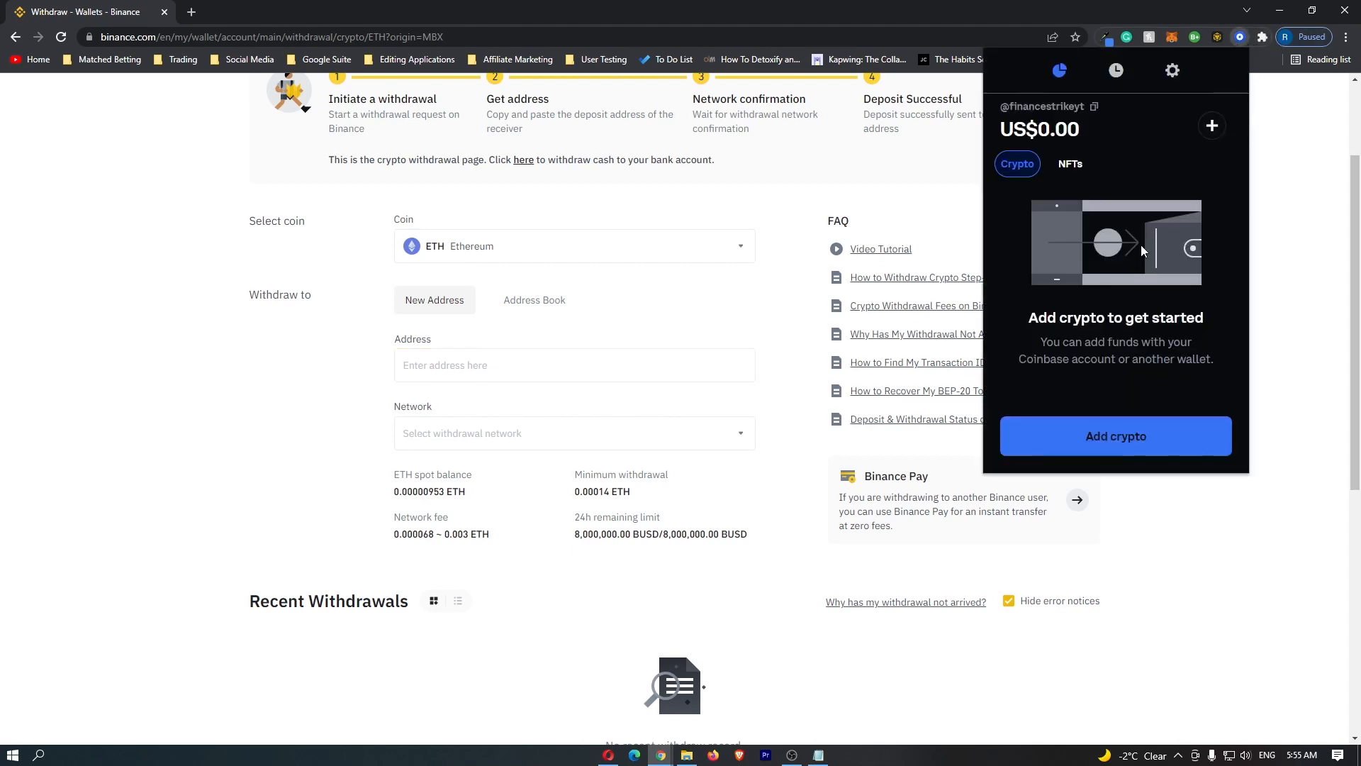
mouse_move(1161, 438)
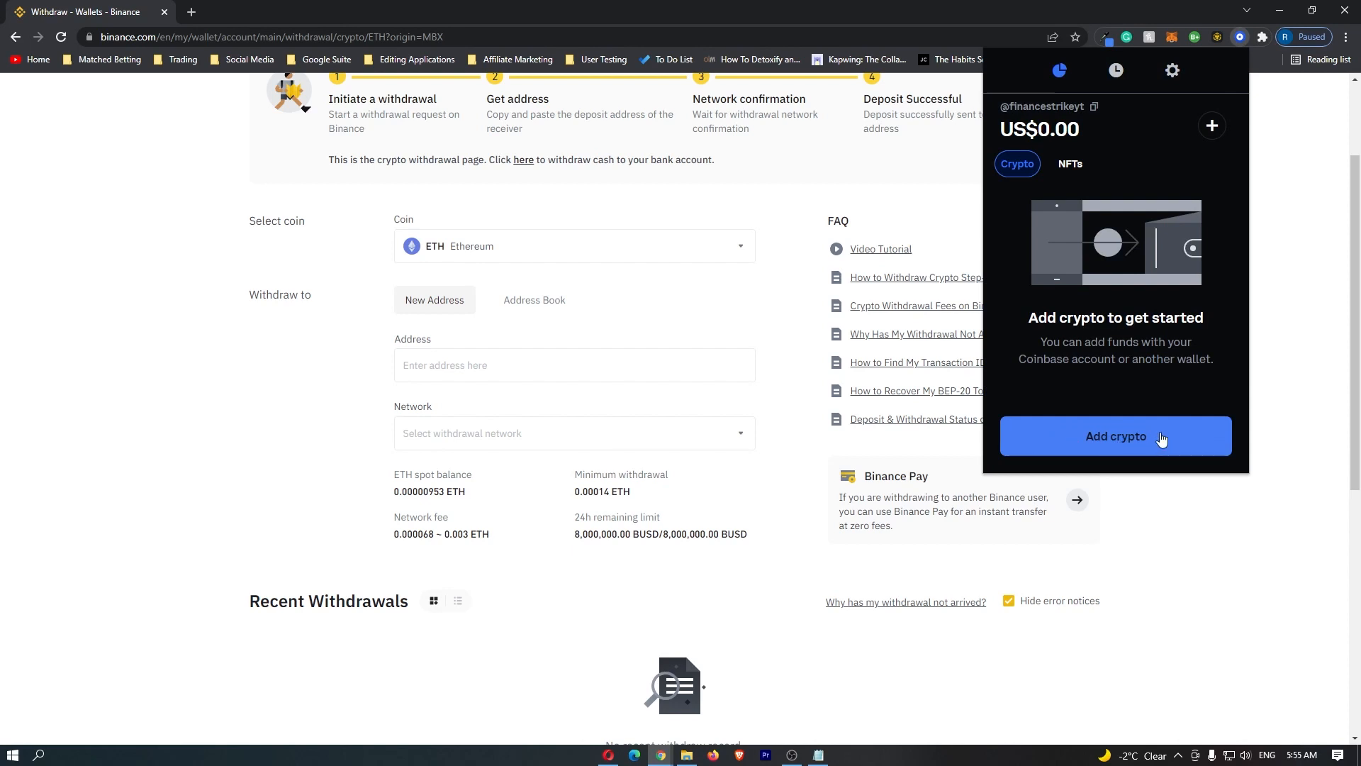
left_click(1114, 435)
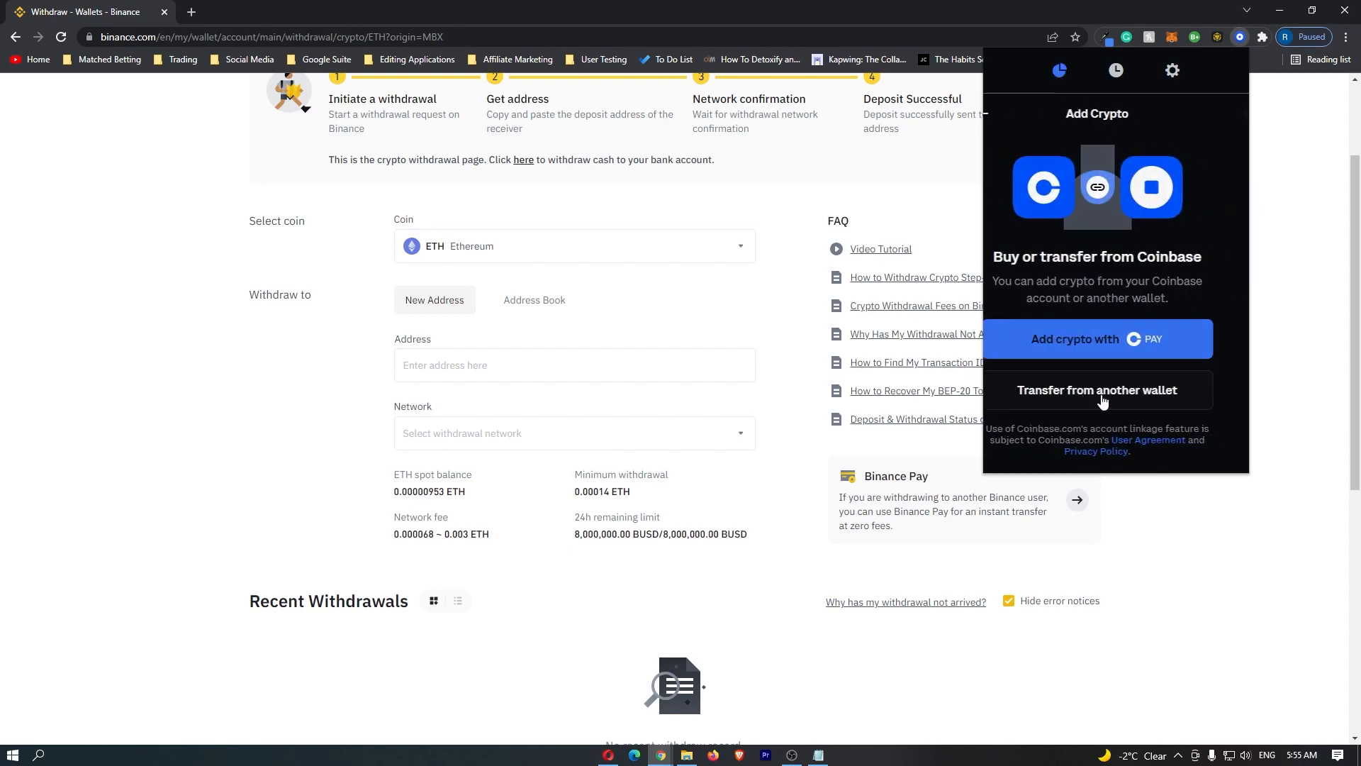
left_click(1096, 390)
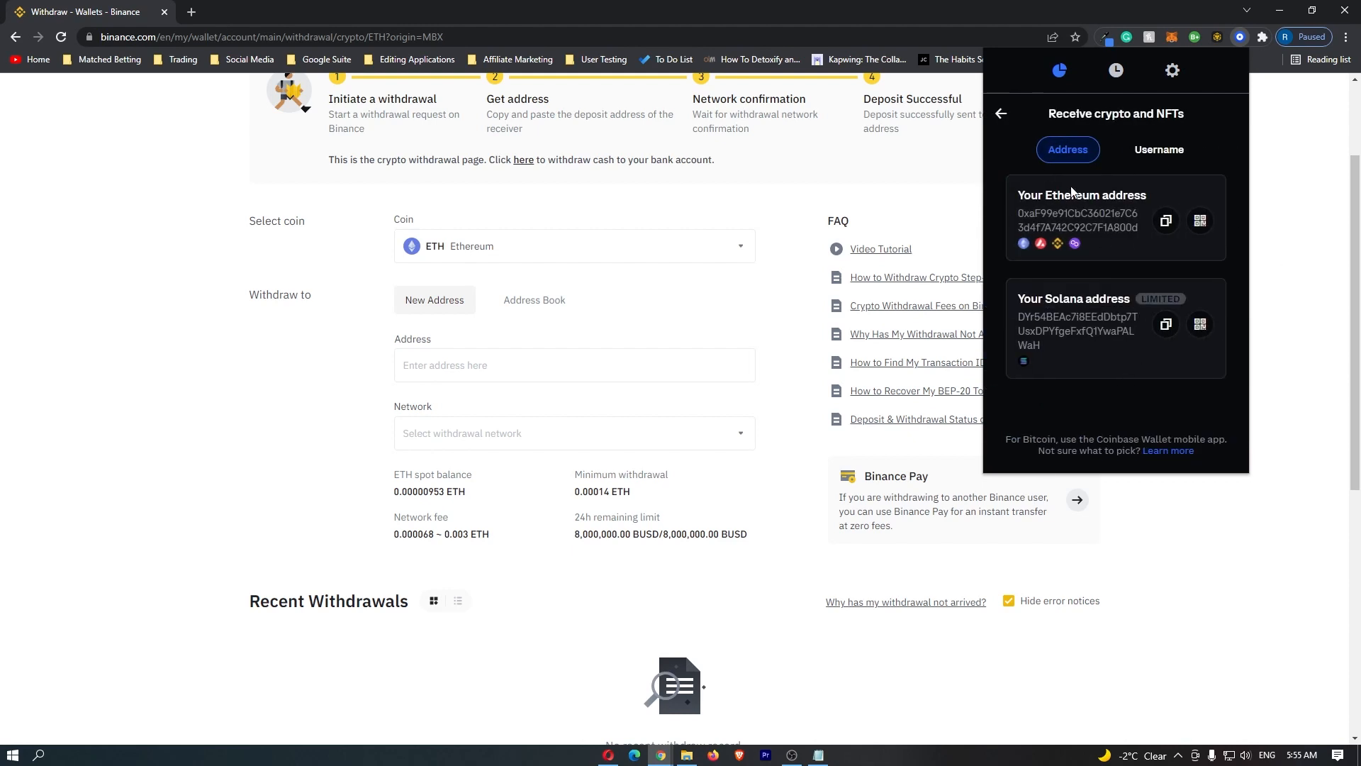
mouse_move(1093, 306)
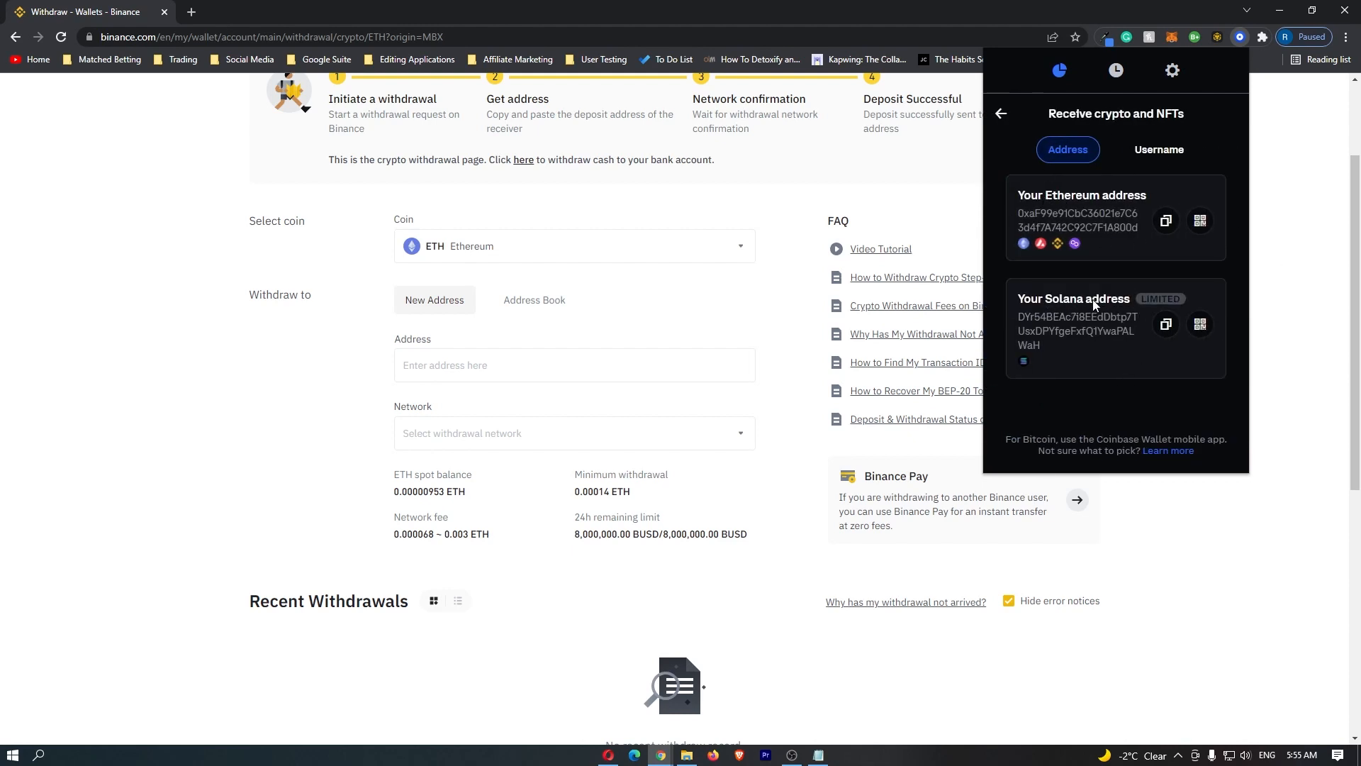
mouse_move(1069, 191)
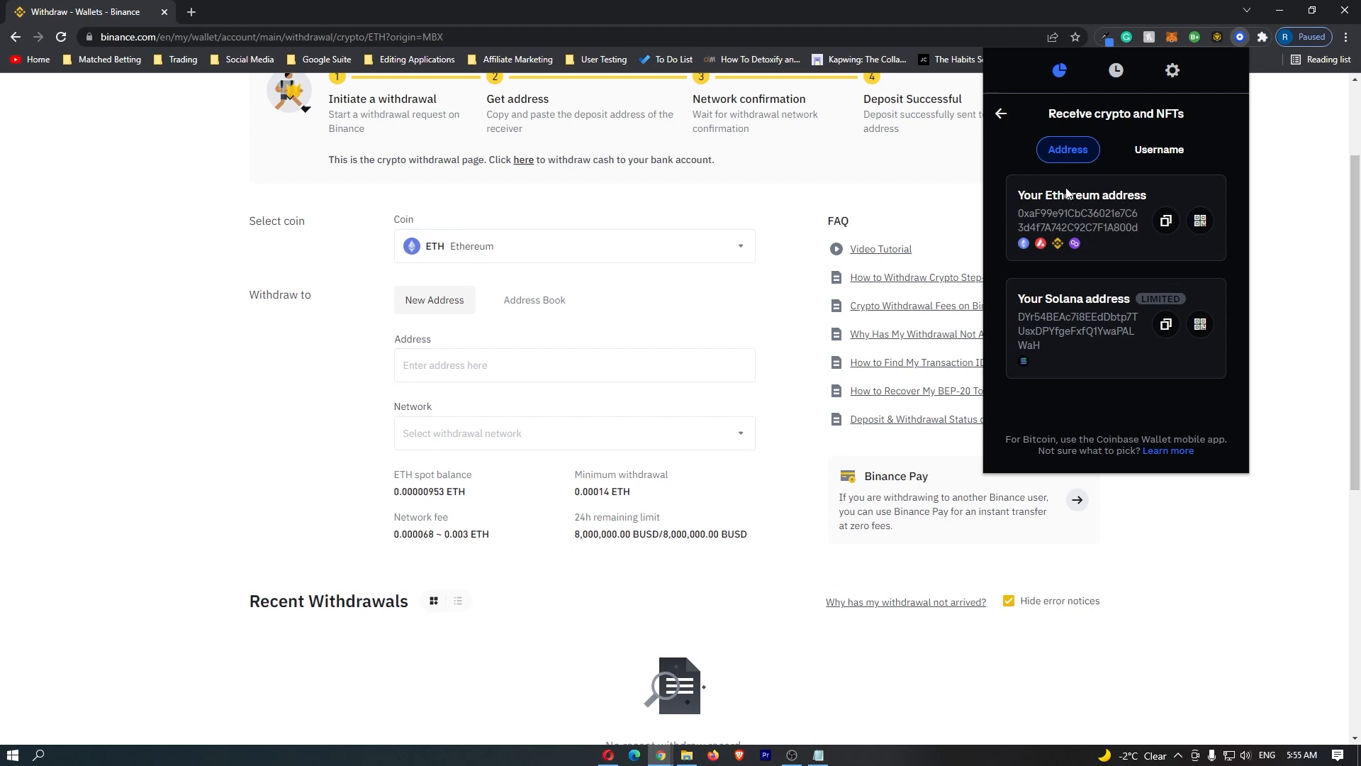
left_click(1165, 221)
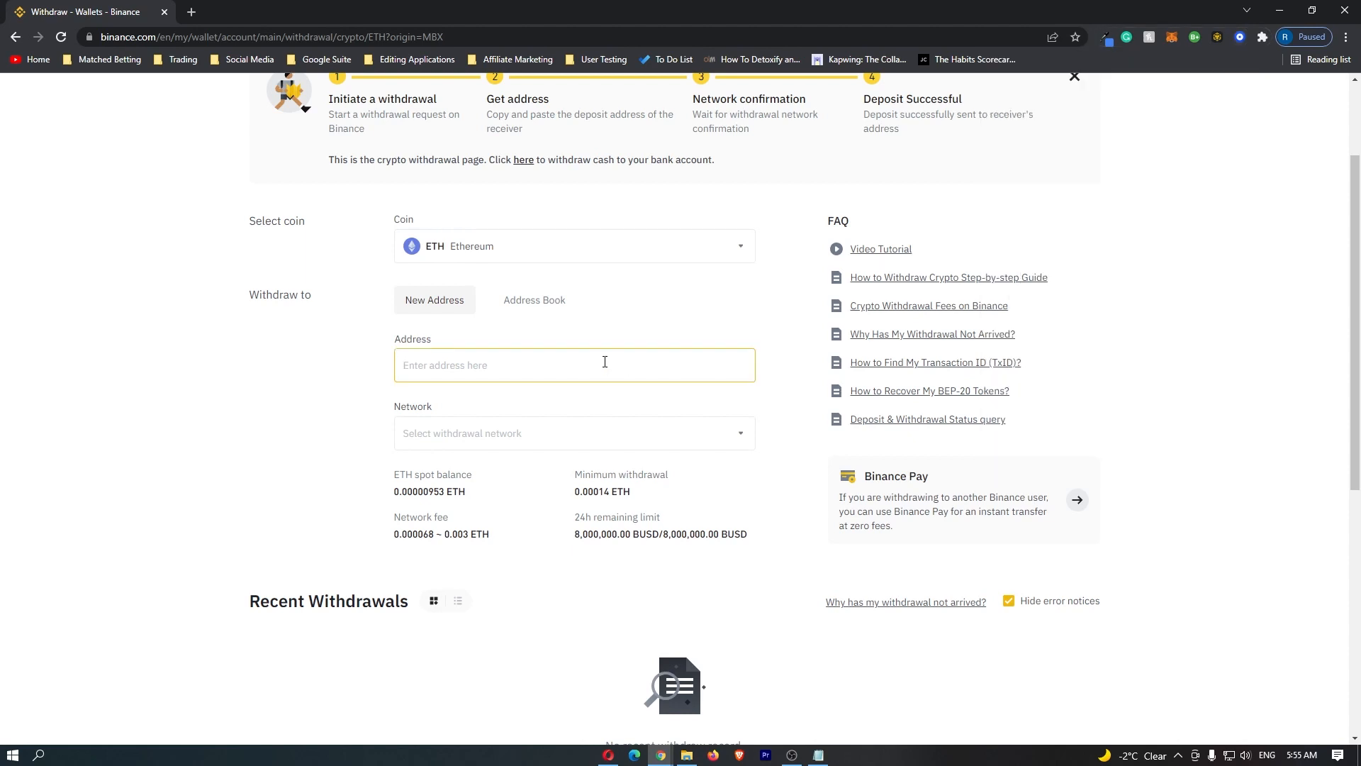
type("0xaF99e91CbC36021e7C63d4f7A742C92C7F1A800d")
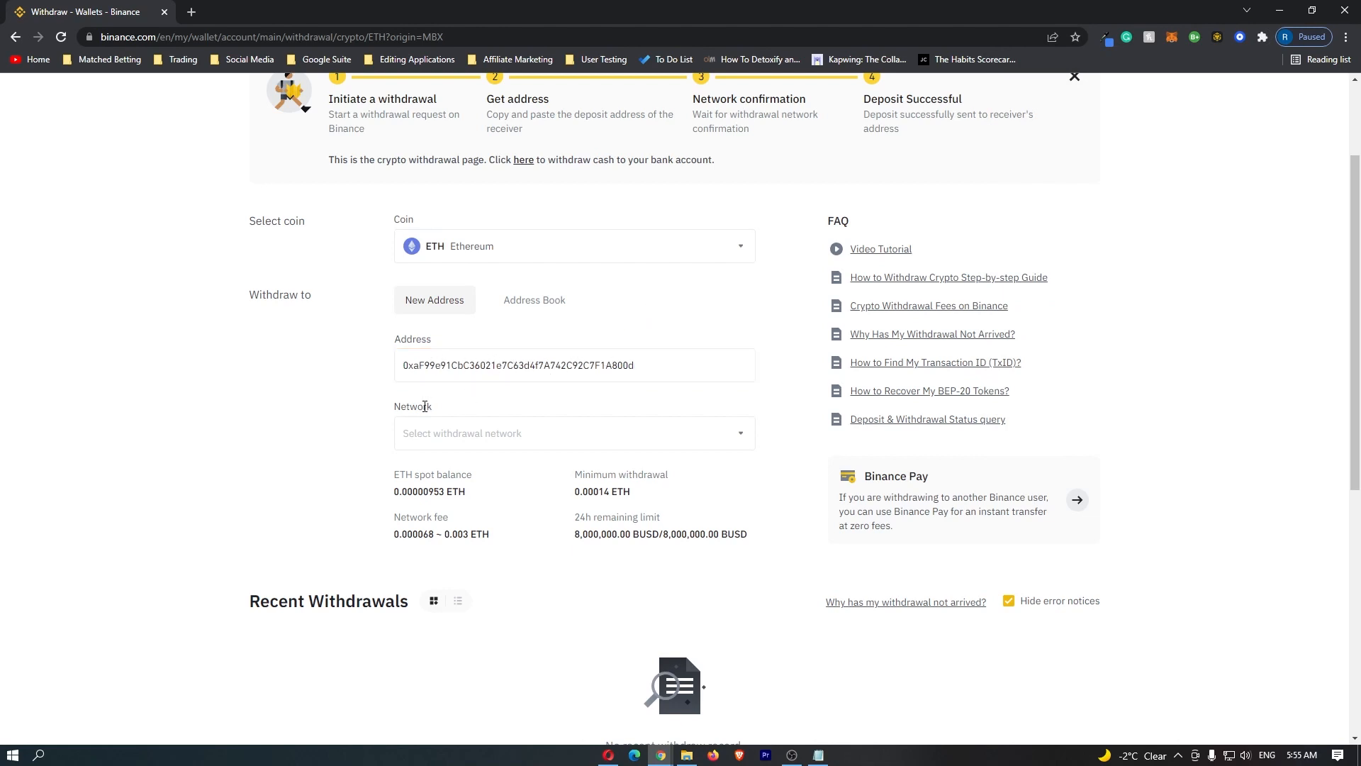
left_click(573, 432)
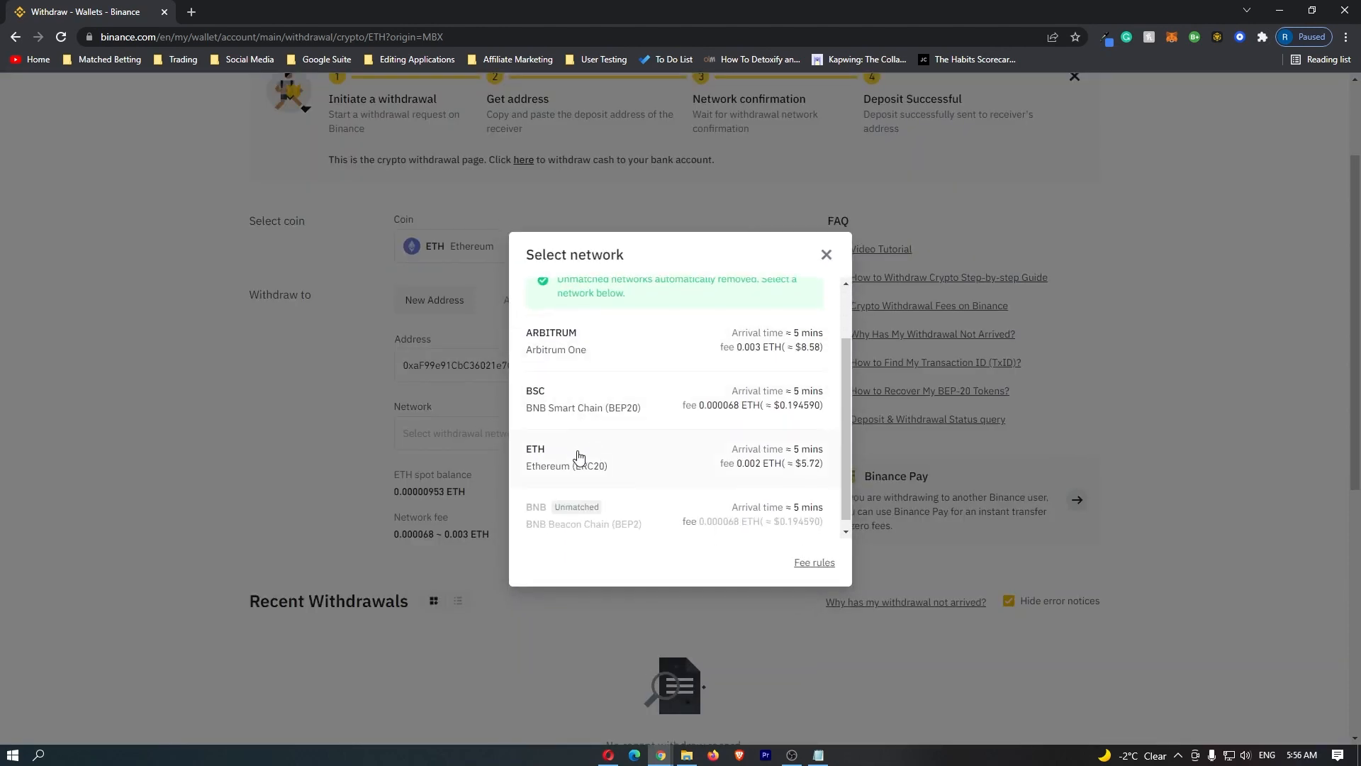
left_click(566, 457)
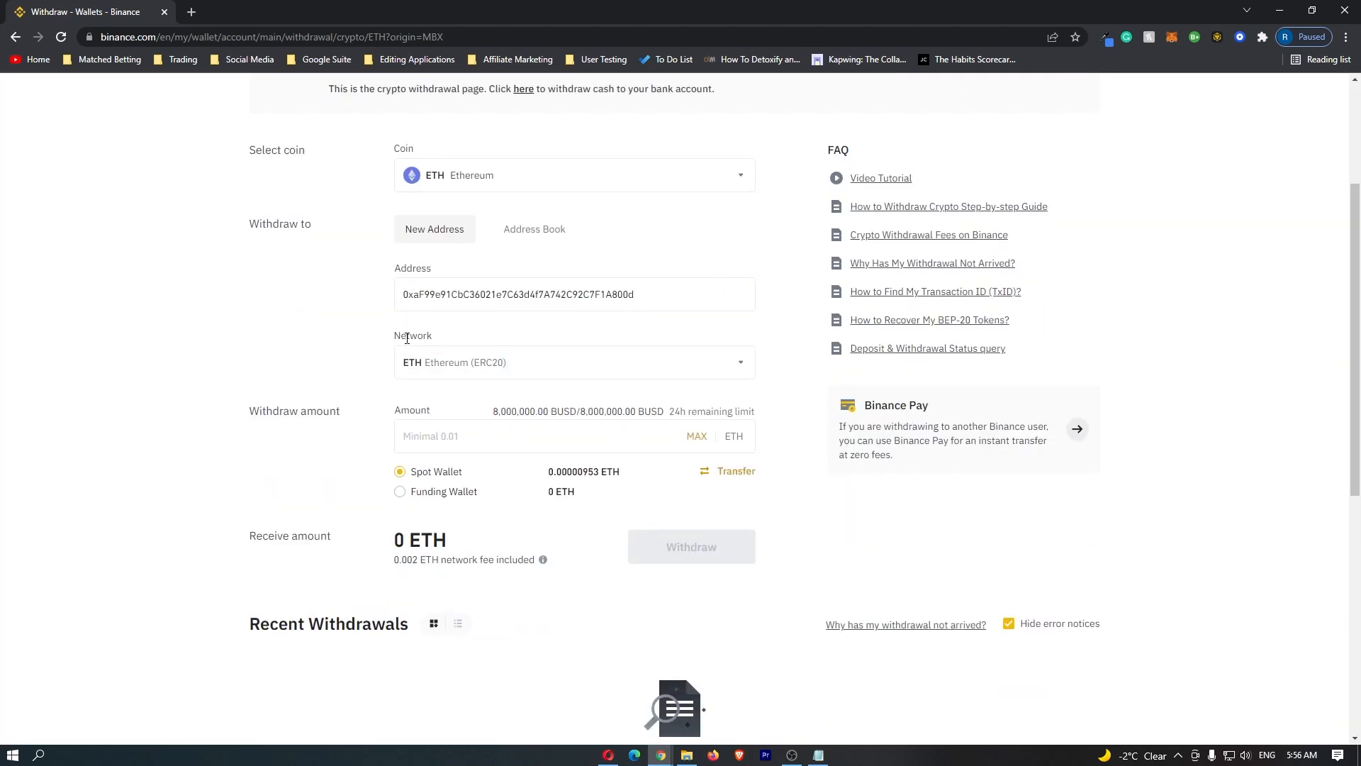
left_click(574, 293)
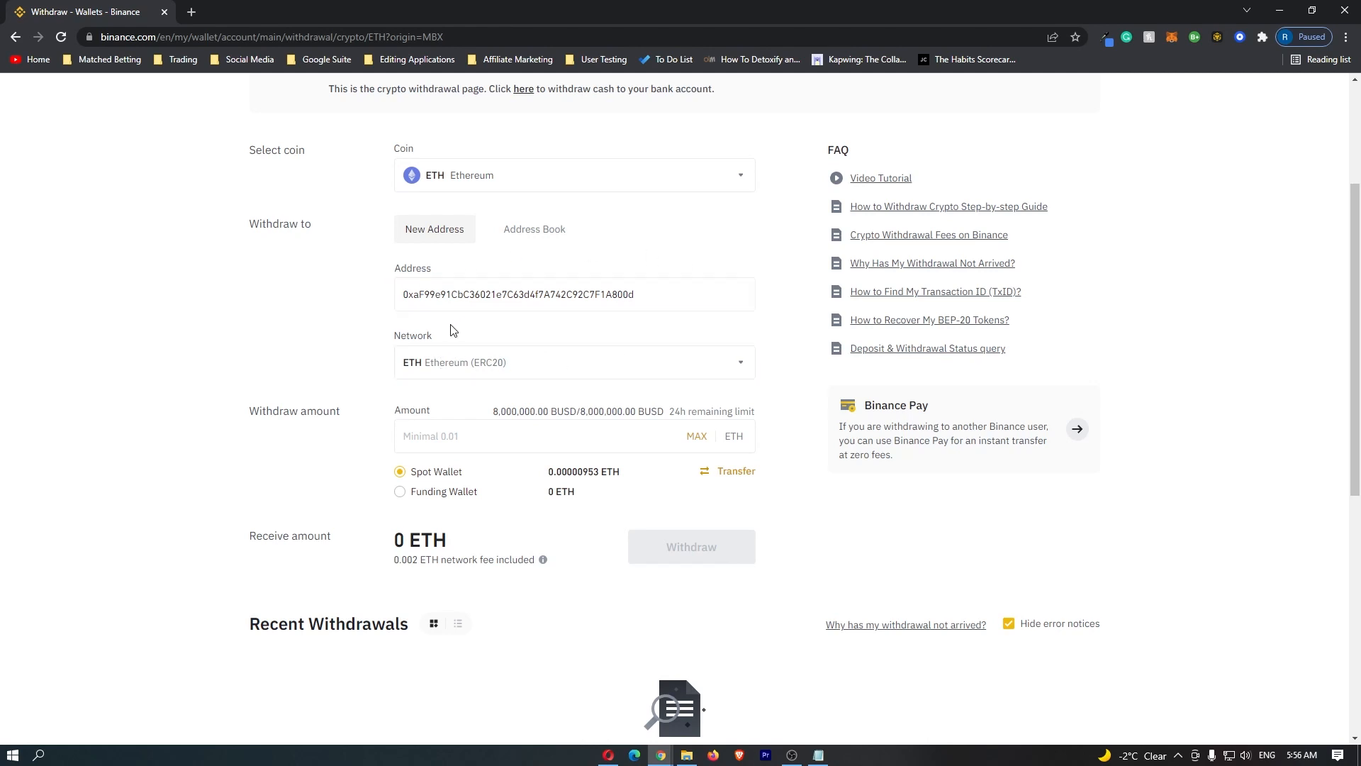
- Enter amount 10 ETH, check the 9.99800000 ETH receive amount, and reopen Coinbase Wallet
scroll("down", 3)
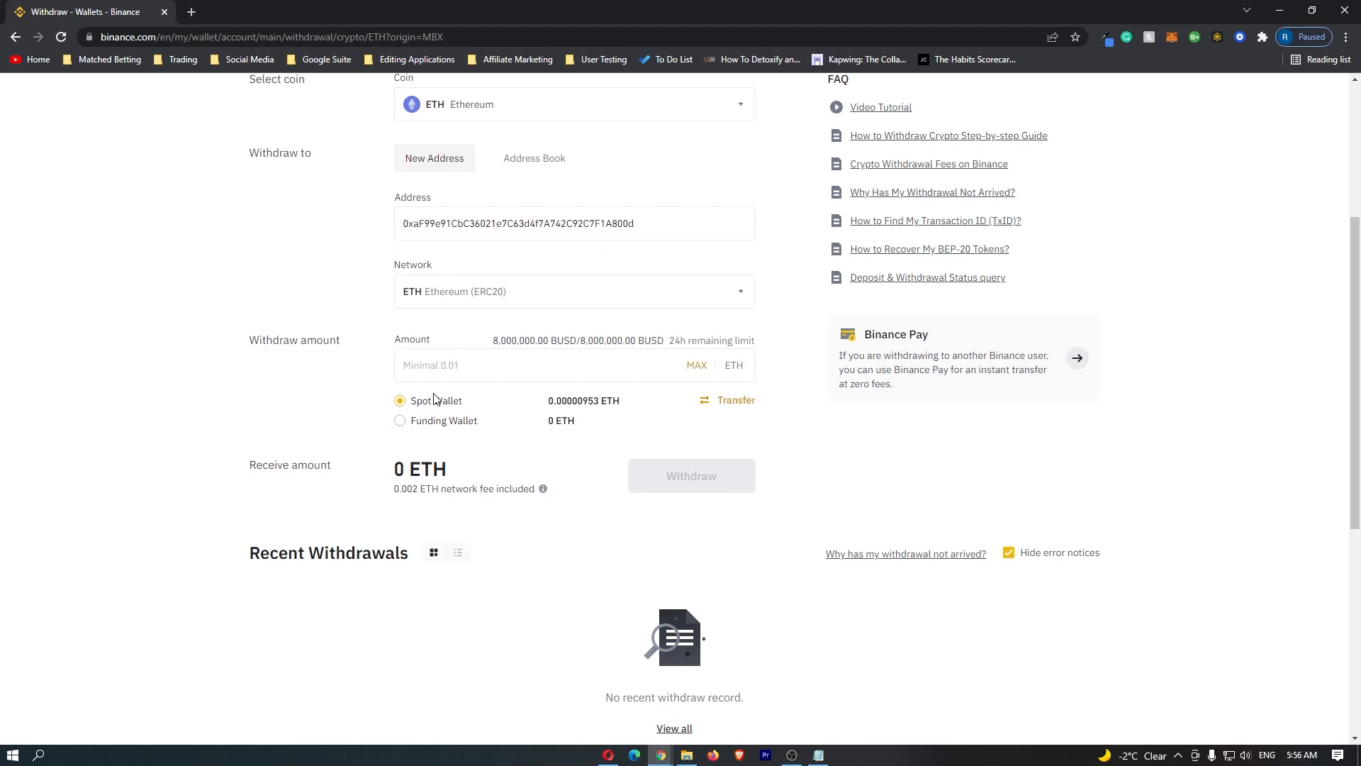
type("10")
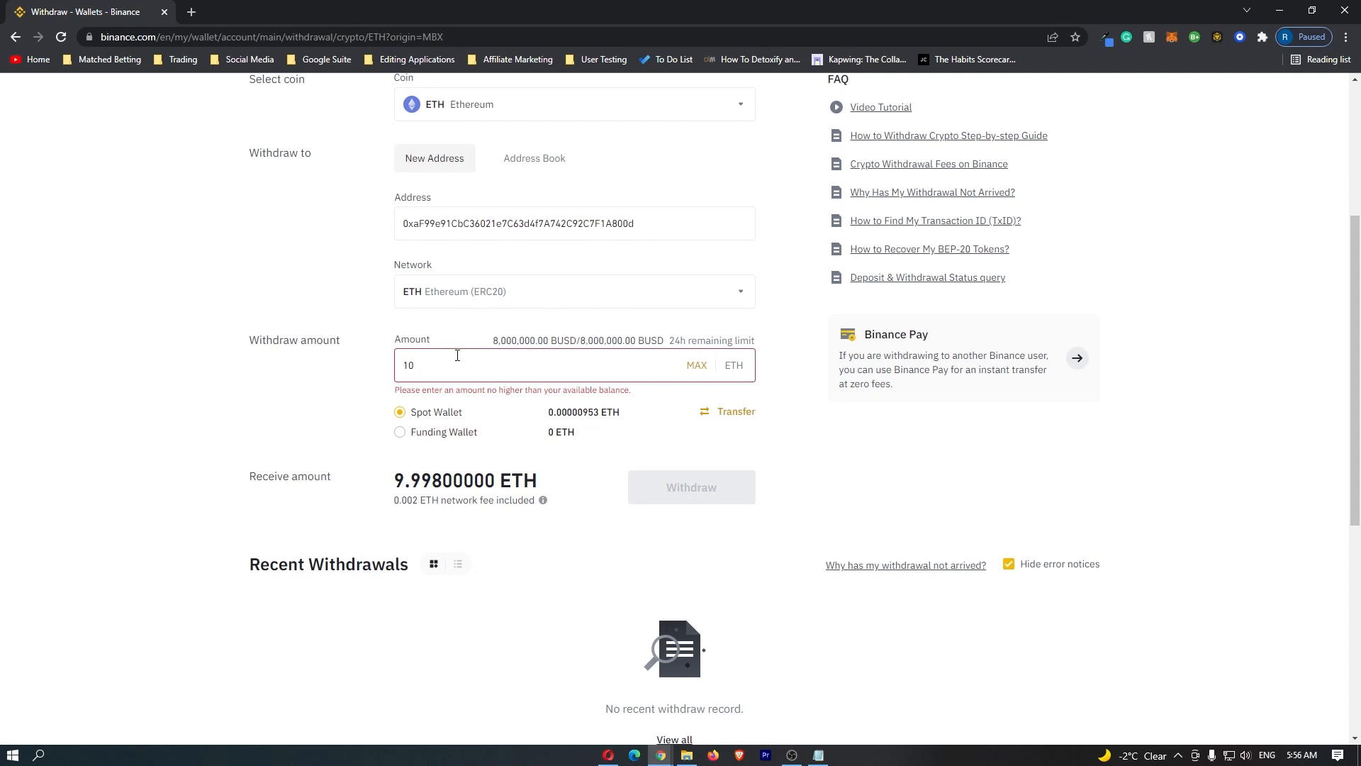
mouse_move(451, 364)
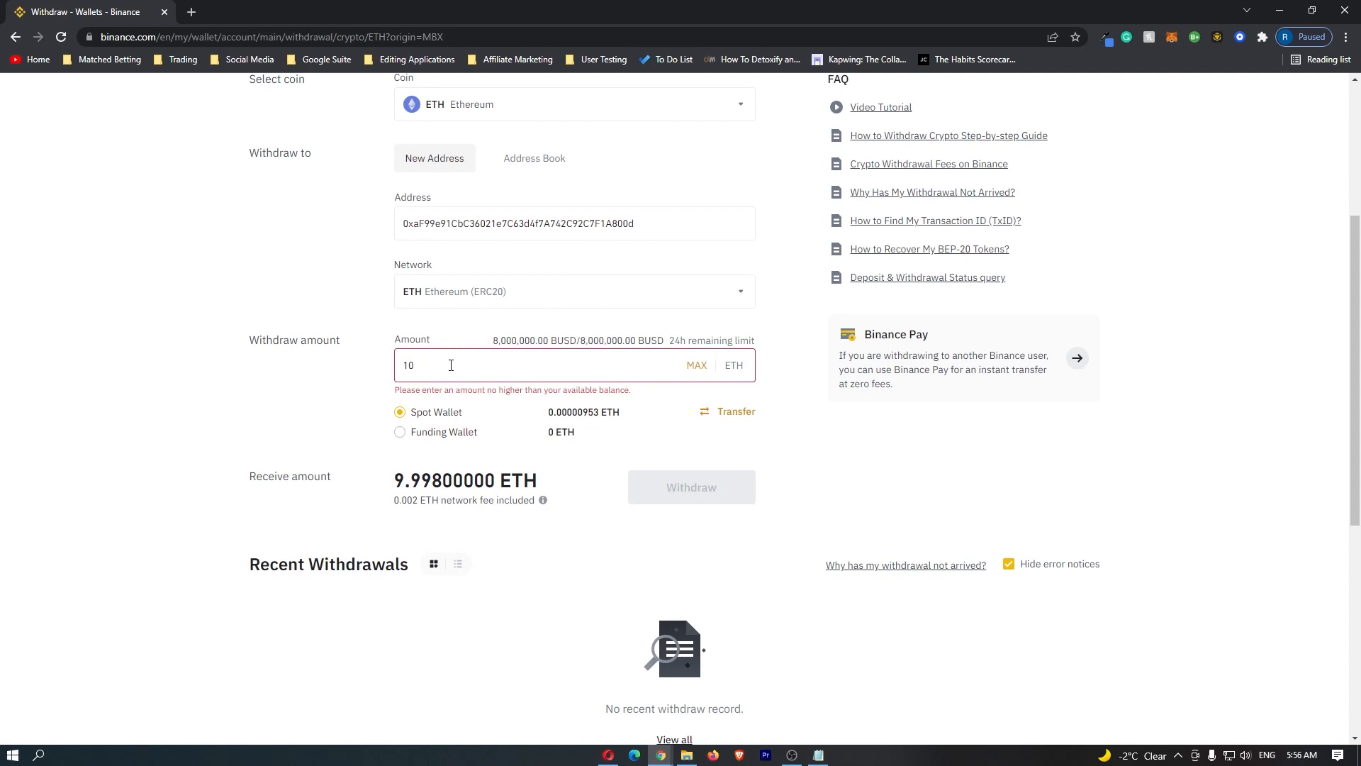
mouse_move(366, 481)
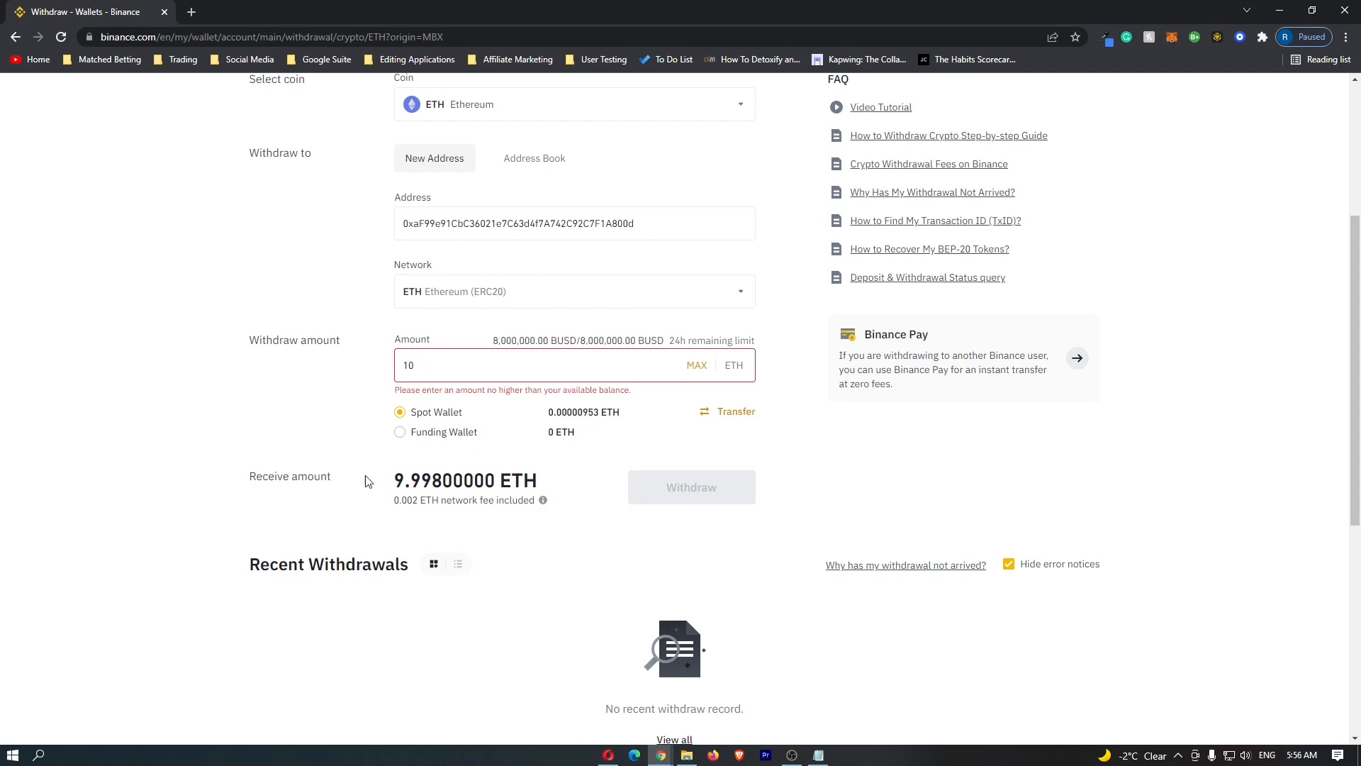
mouse_move(398, 480)
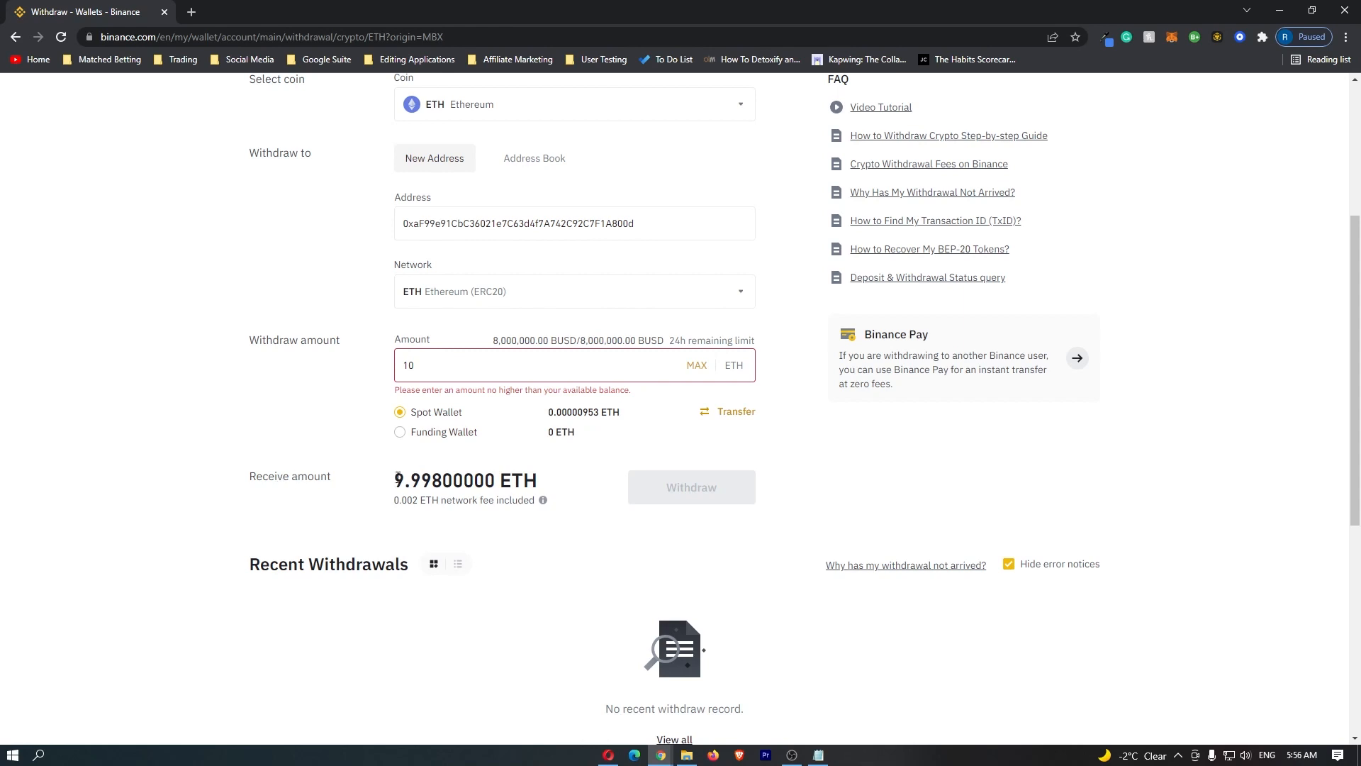
double_click(465, 479)
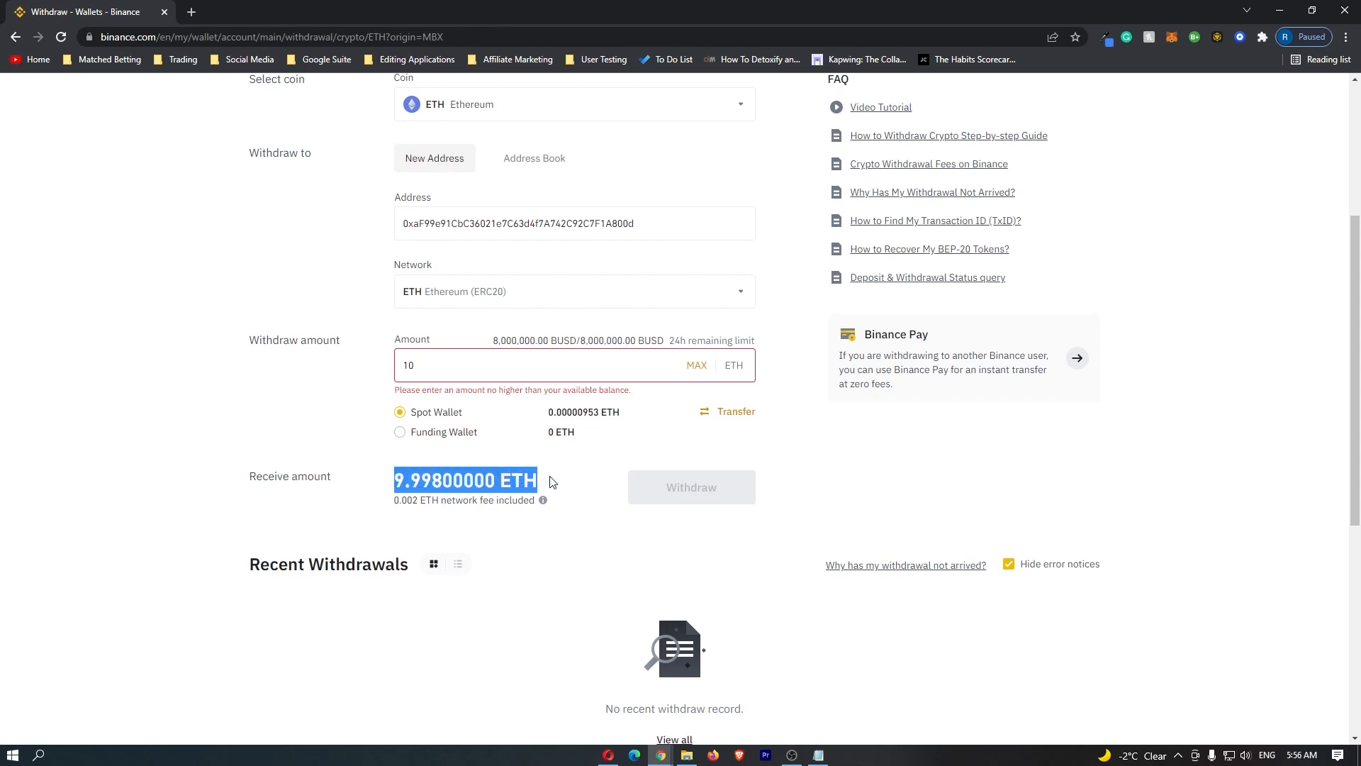
mouse_move(1242, 48)
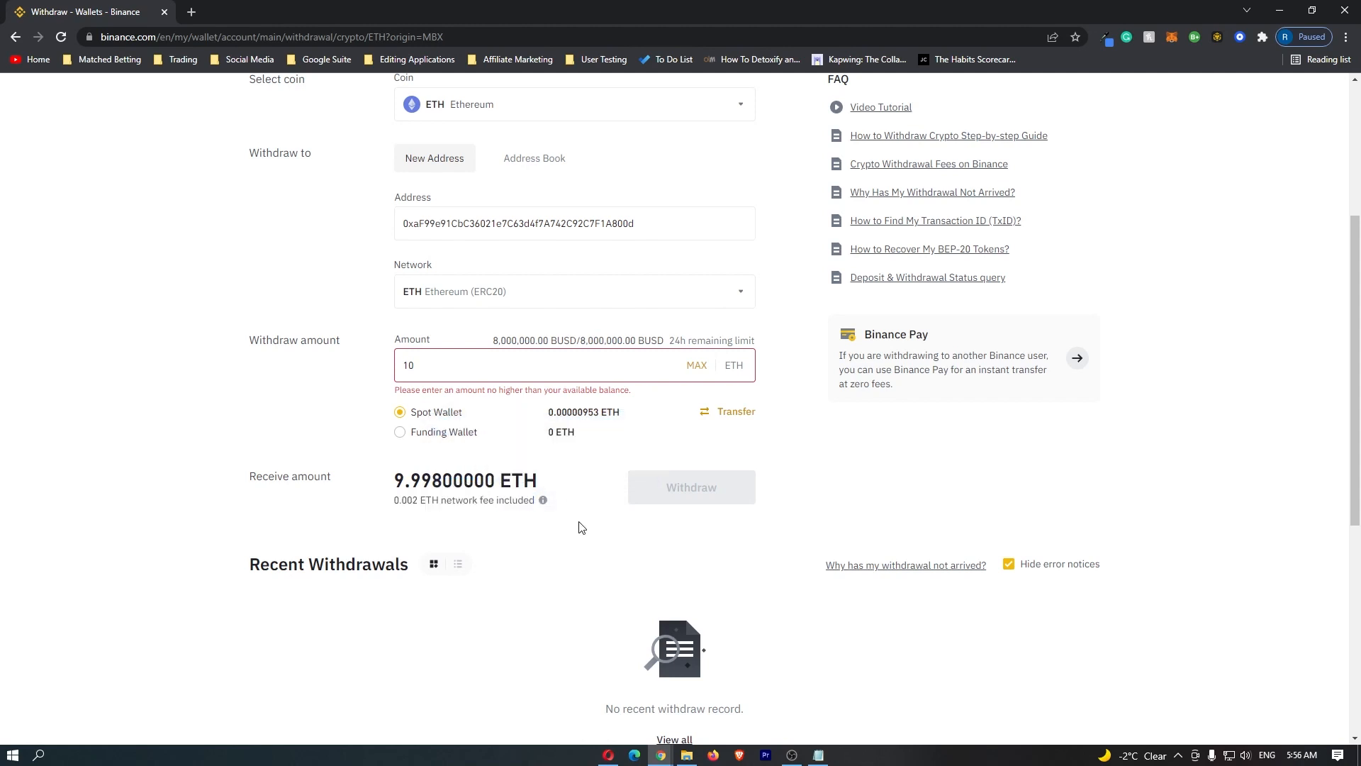
mouse_move(691, 491)
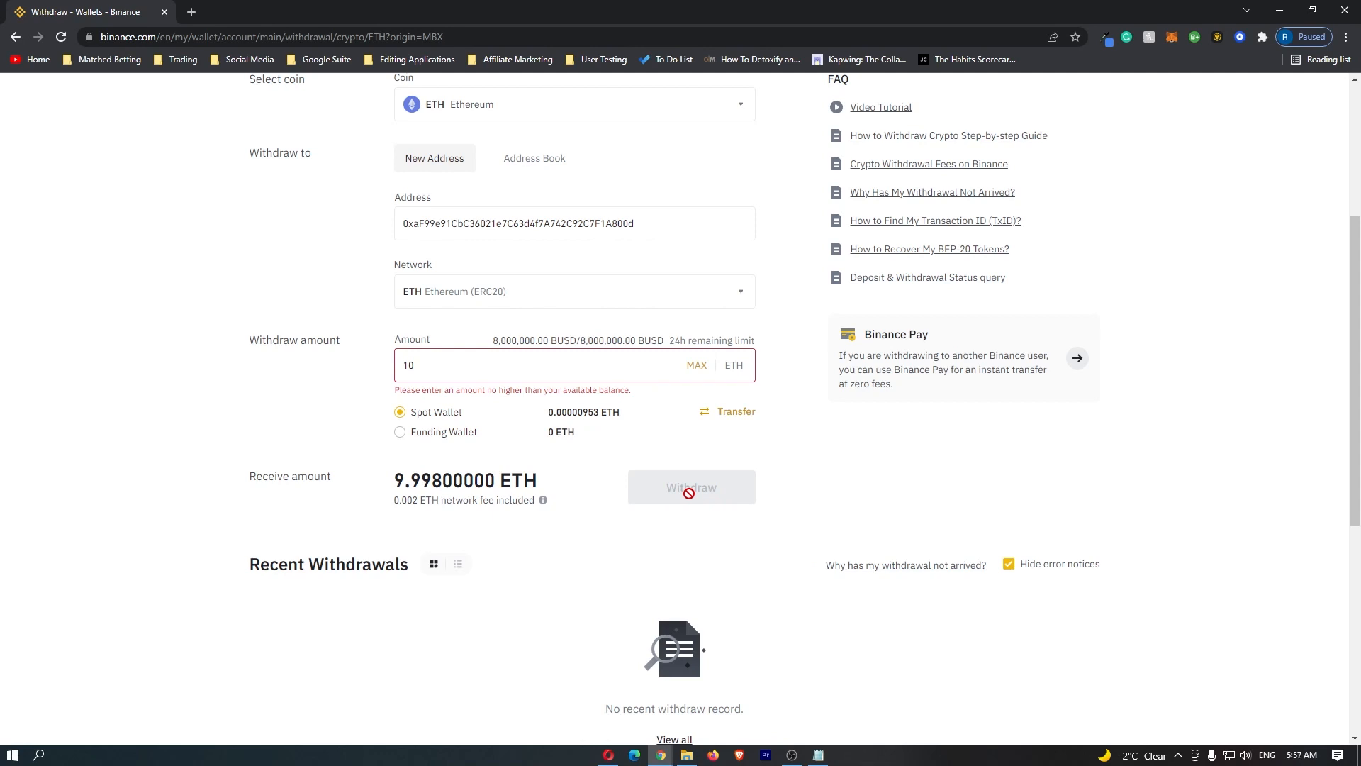
mouse_move(692, 501)
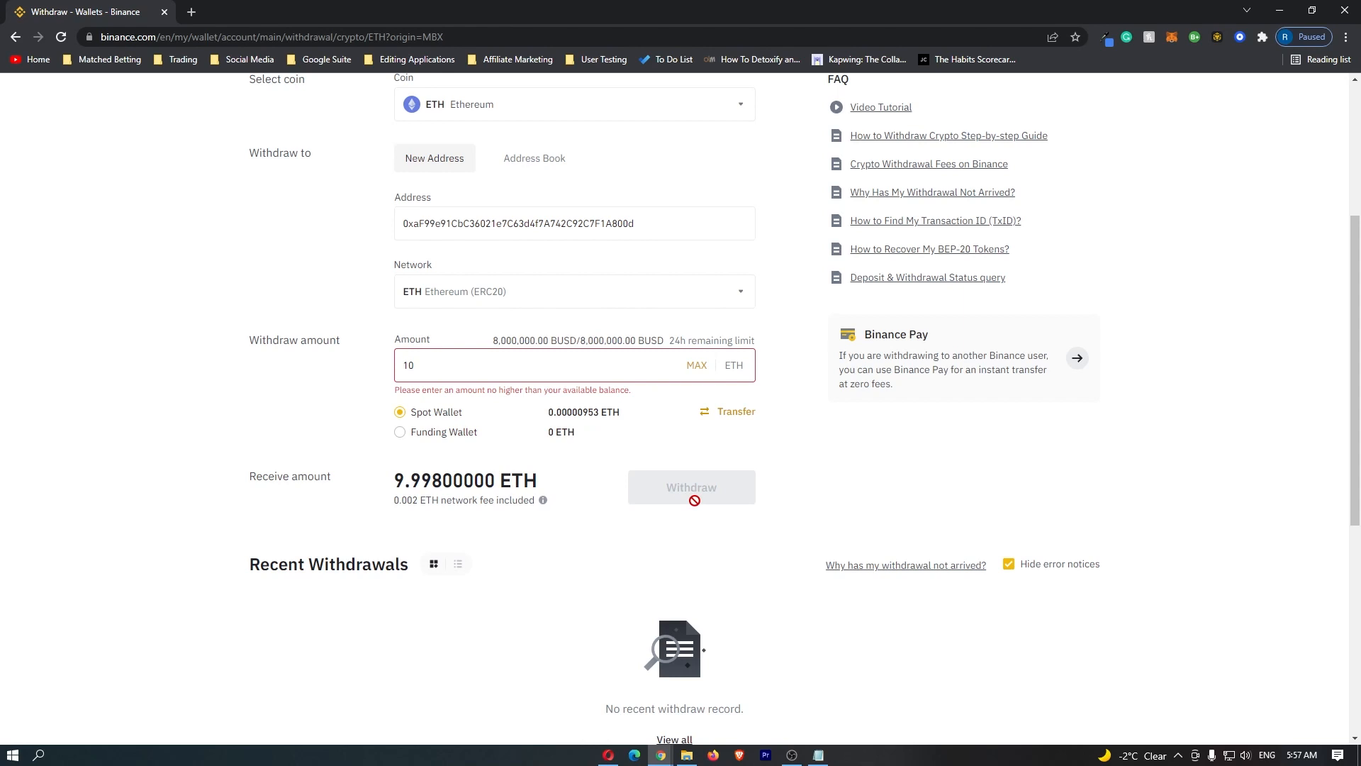
mouse_move(835, 433)
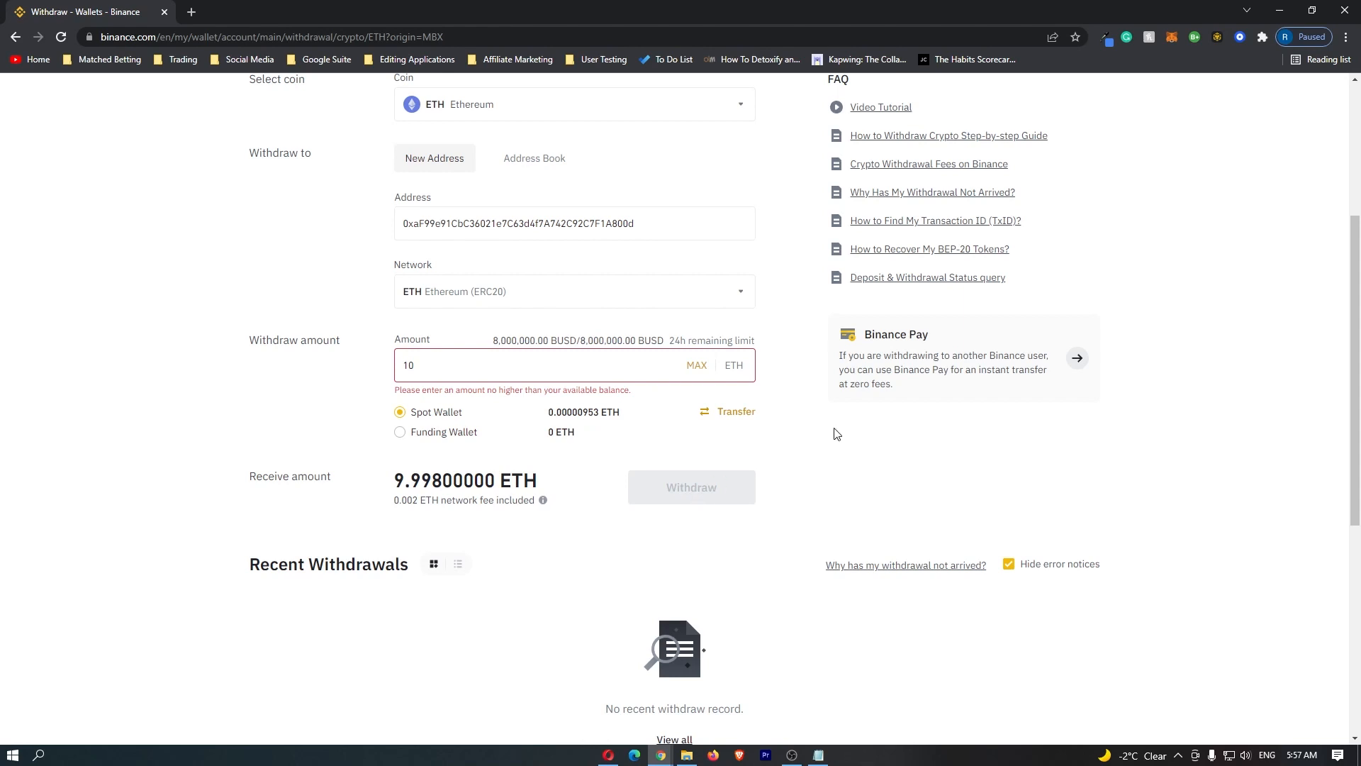
left_click(1236, 37)
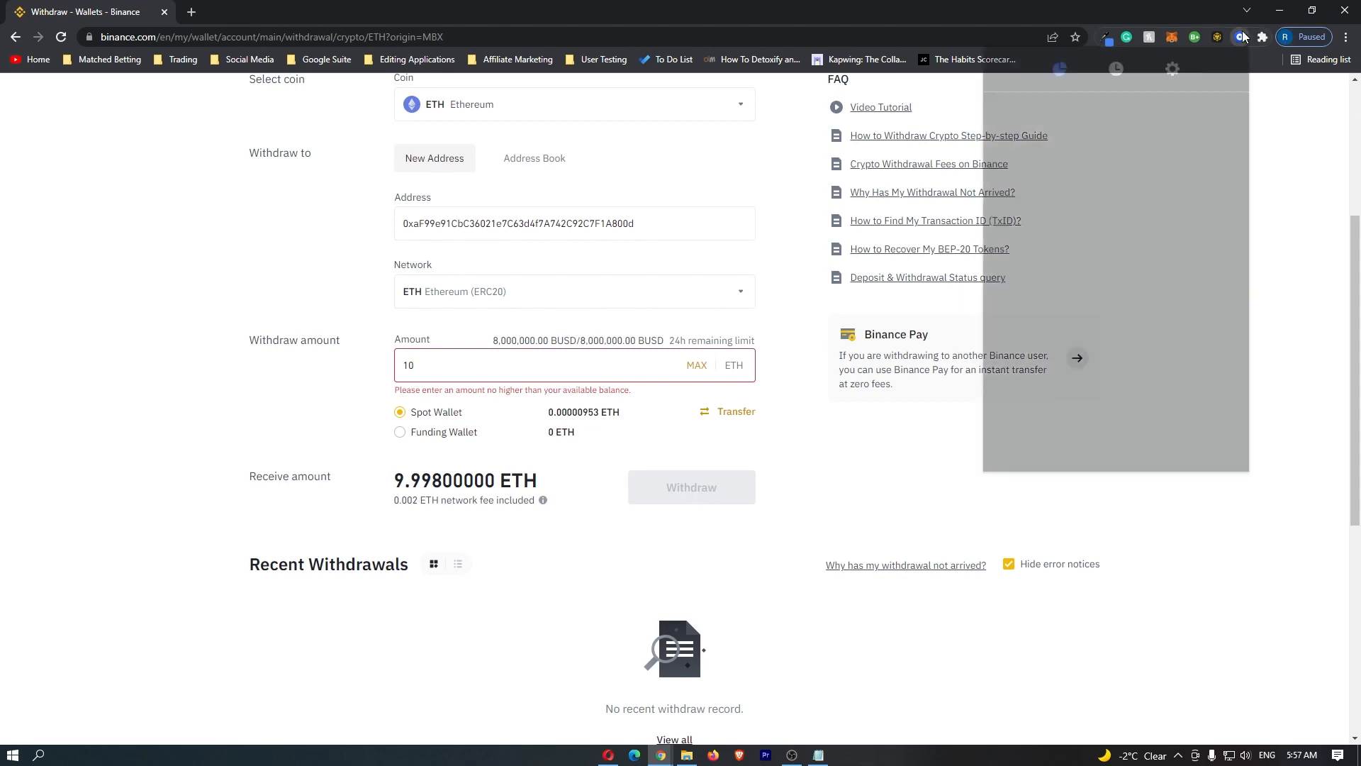